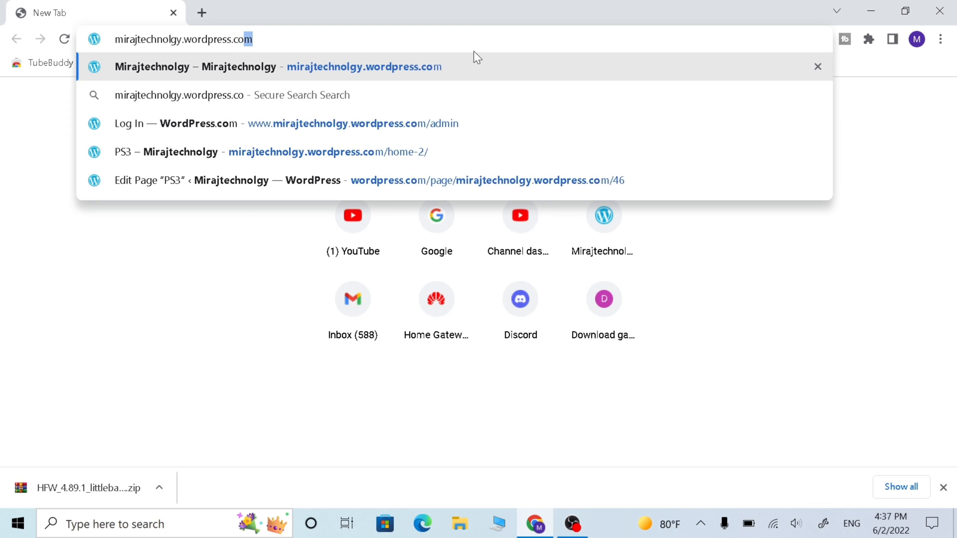
- Go to mirajtechnolgy.wordpress.com's PS3 page and scroll to the HFW 4.89 mega.nz download link
click(278, 66)
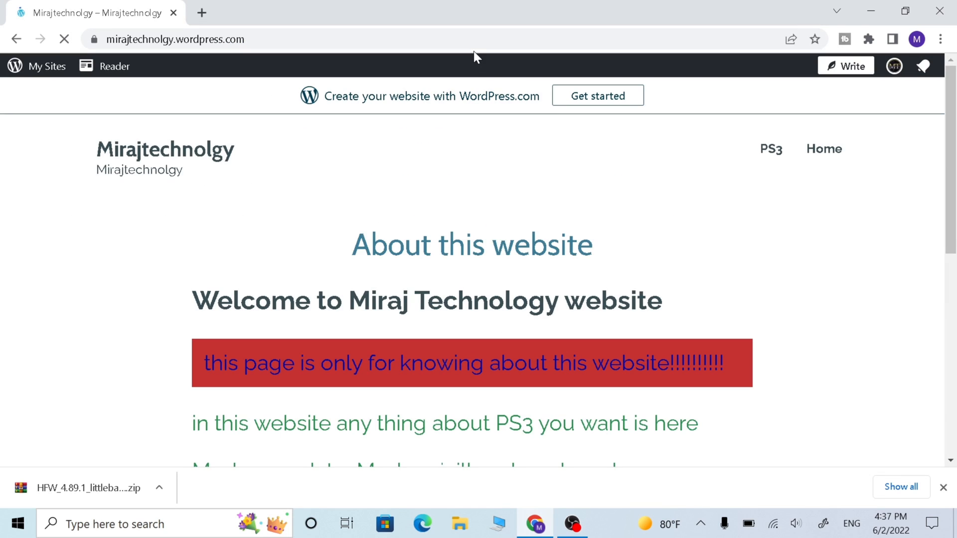
mouse_move(823, 149)
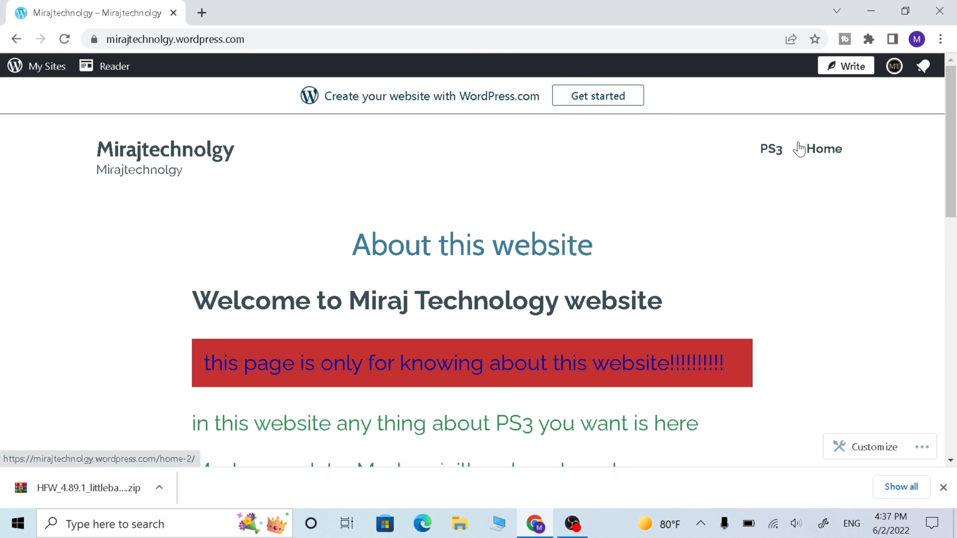
mouse_move(771, 153)
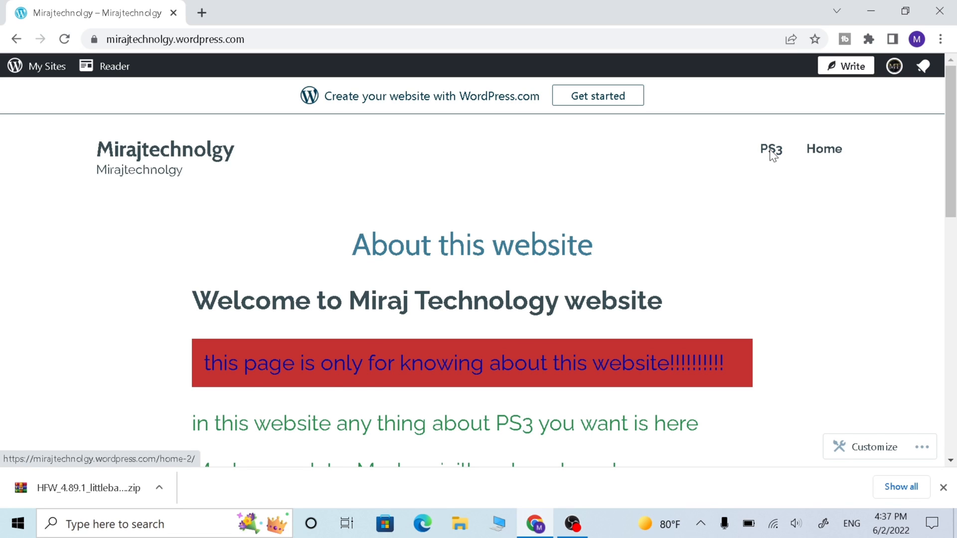
click(770, 148)
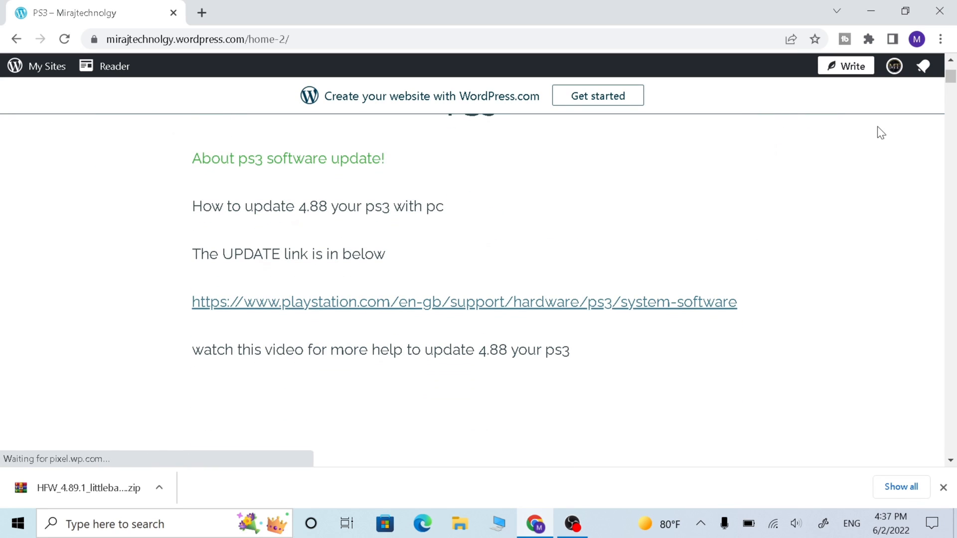
scroll(down, 3)
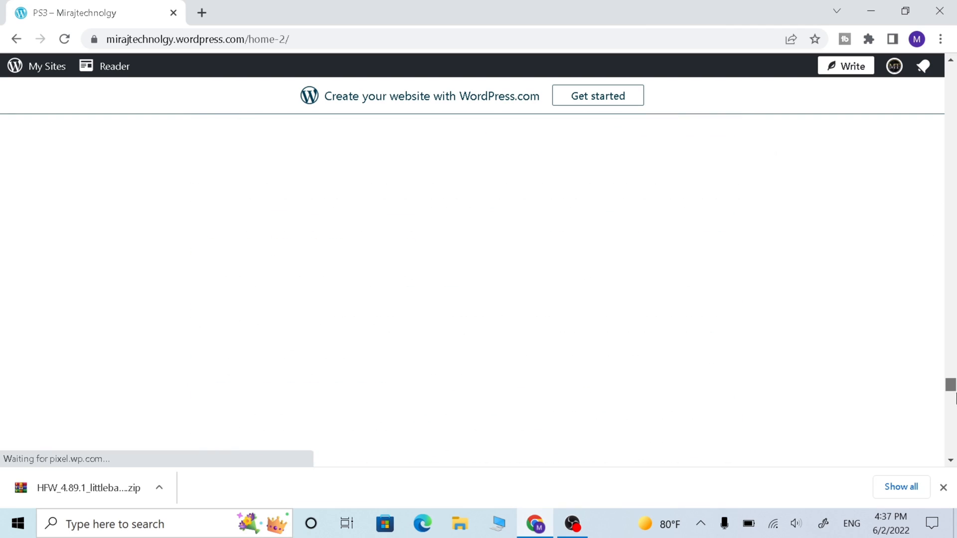
scroll(down, 3)
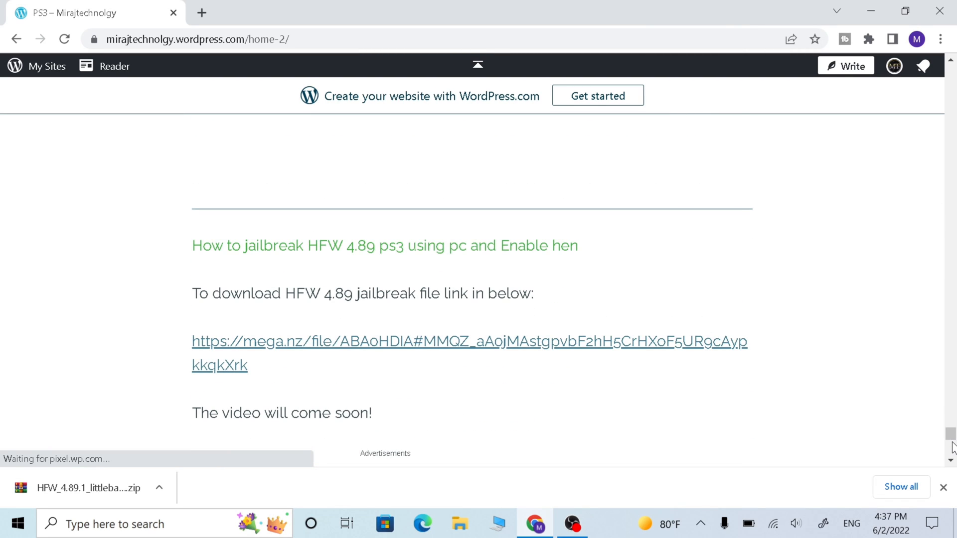
scroll(up, 3)
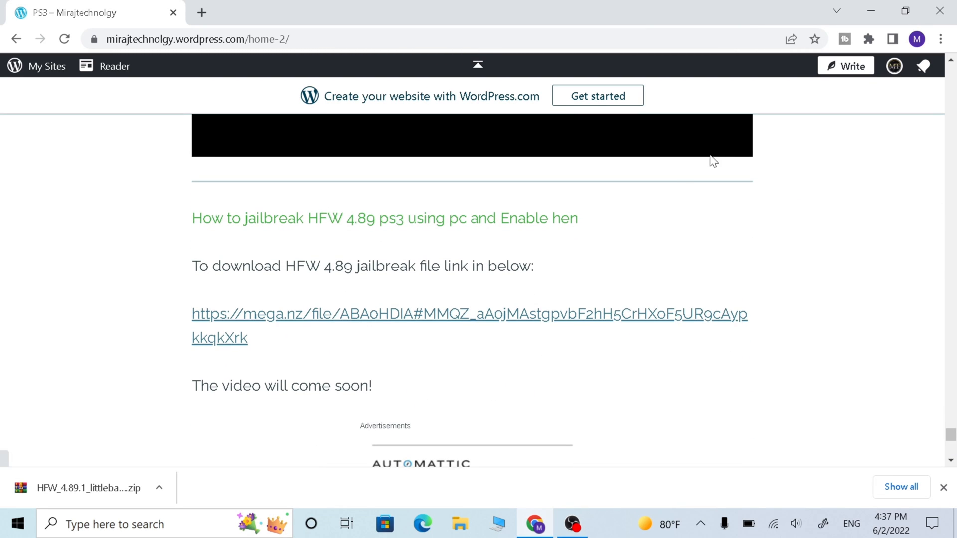
mouse_move(444, 322)
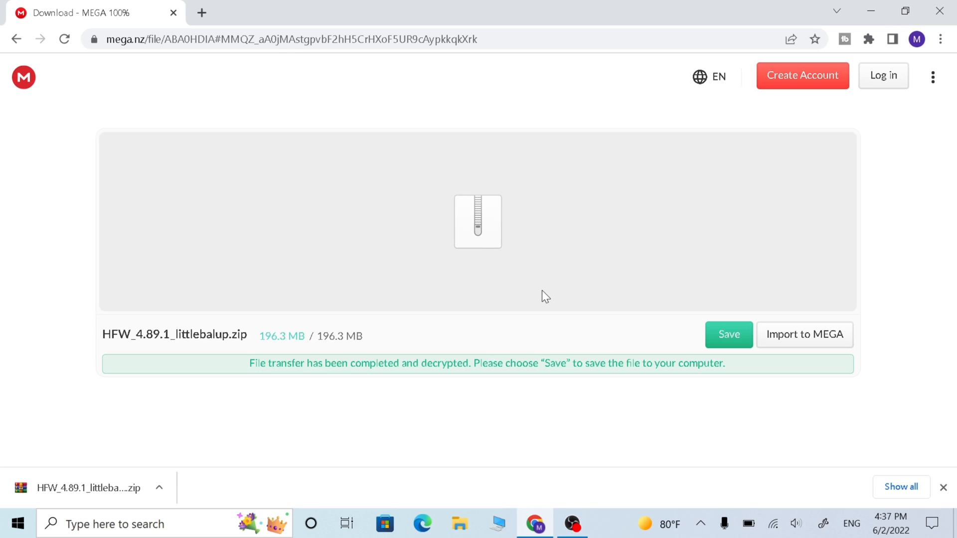
mouse_move(637, 248)
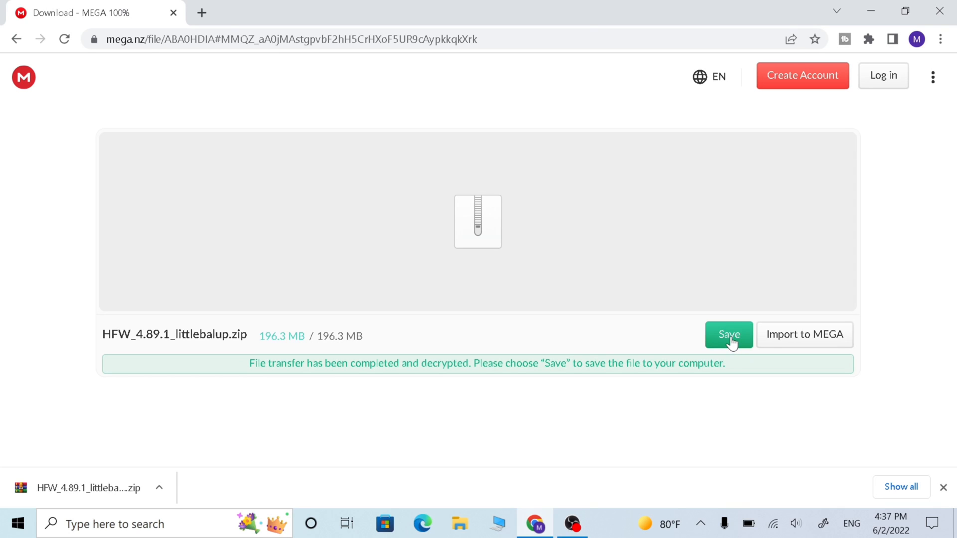
mouse_move(725, 347)
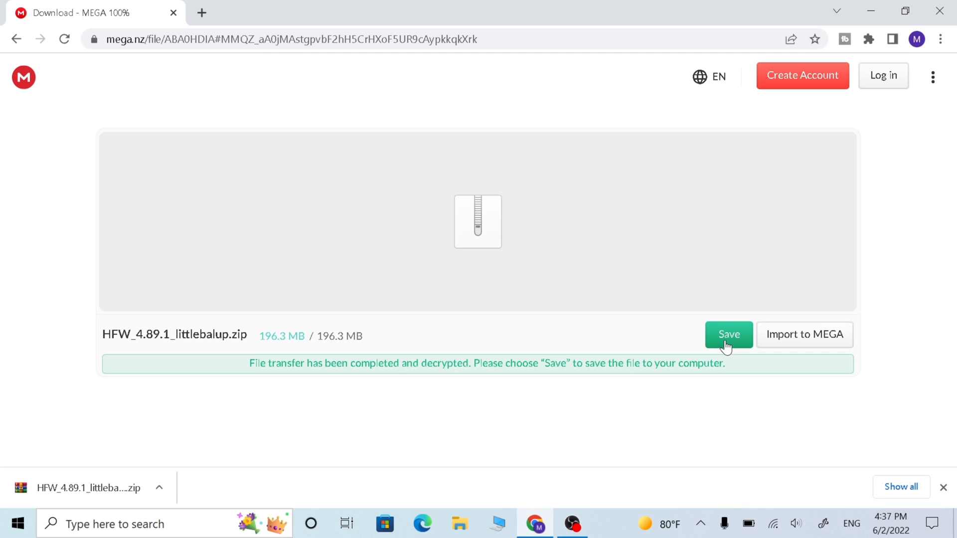
mouse_move(654, 336)
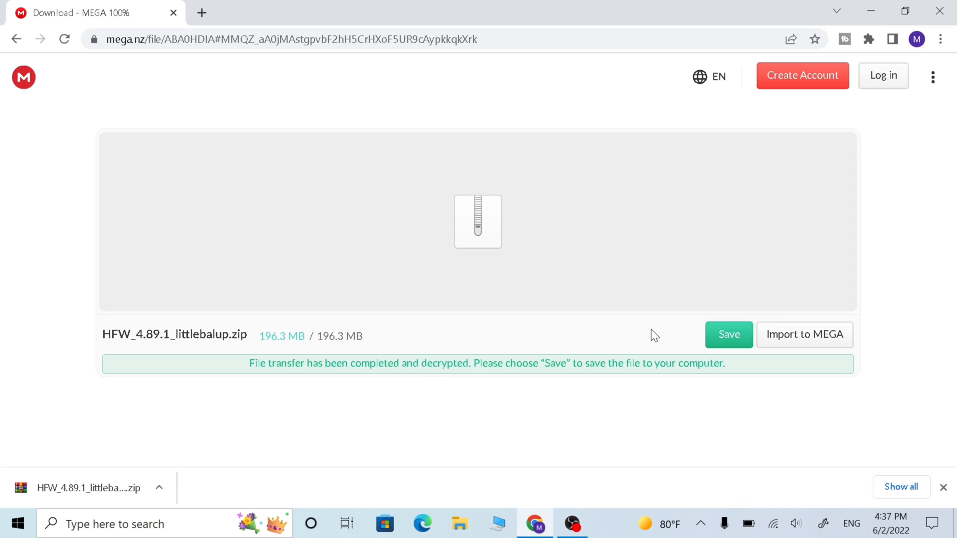
mouse_move(868, 11)
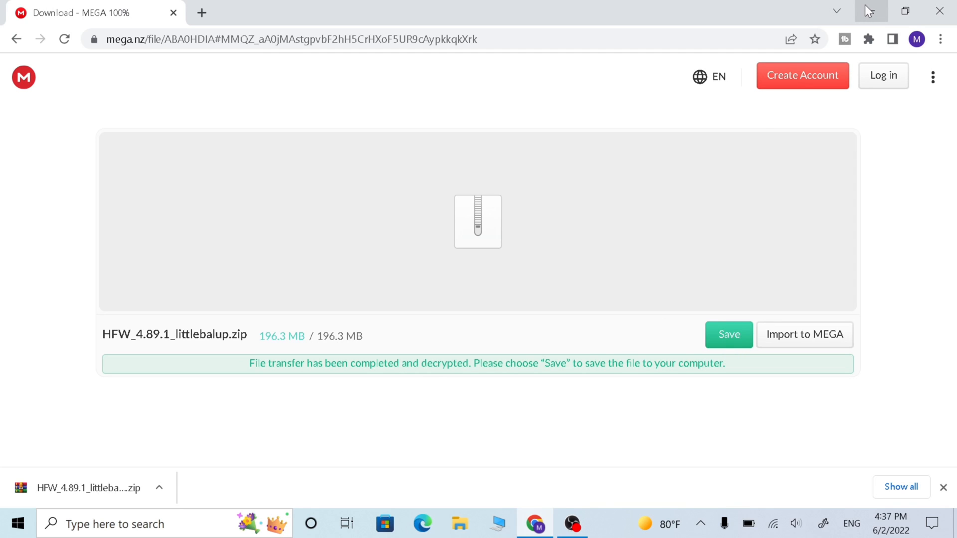
- Switch to File Explorer and start a Format of USB Drive (E:) with FAT32 as the file system
click(870, 11)
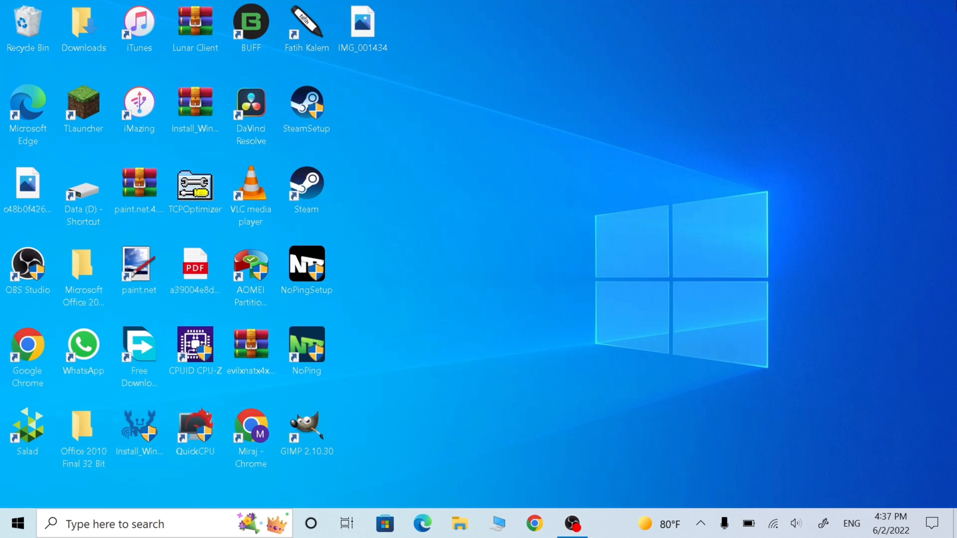
mouse_move(500, 523)
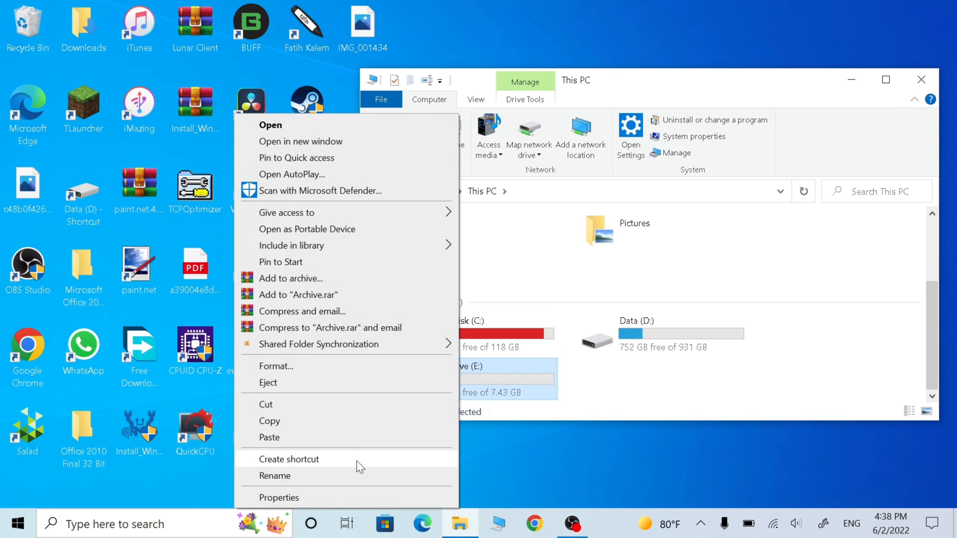
click(279, 497)
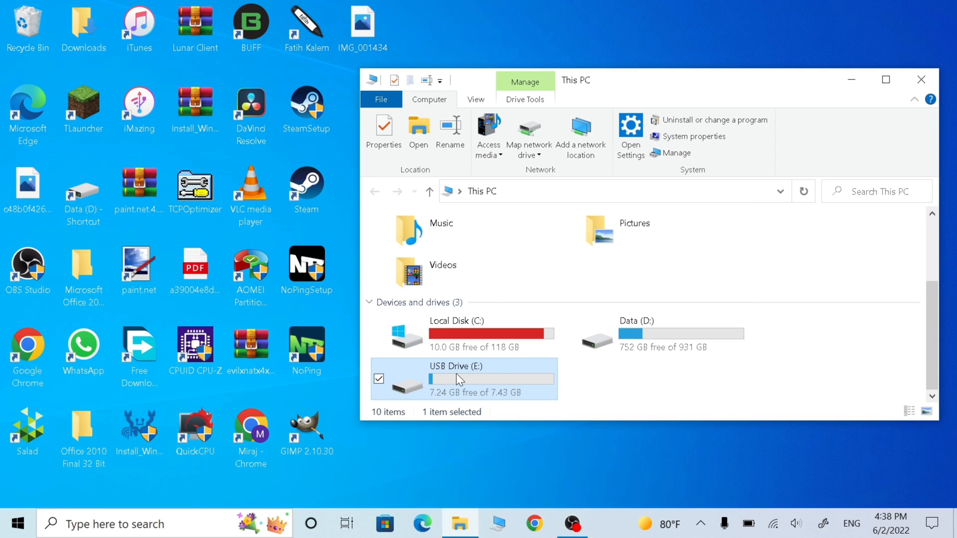
right_click(458, 379)
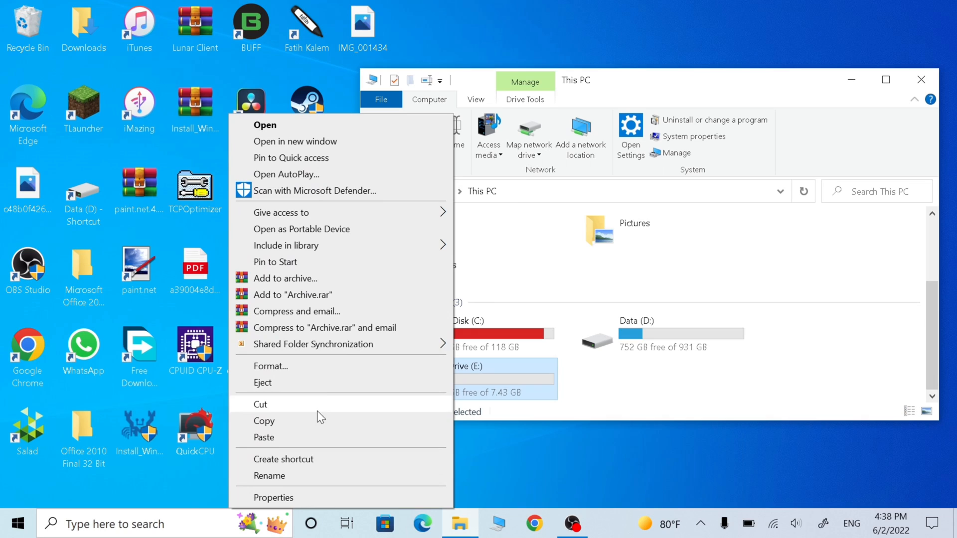
click(270, 366)
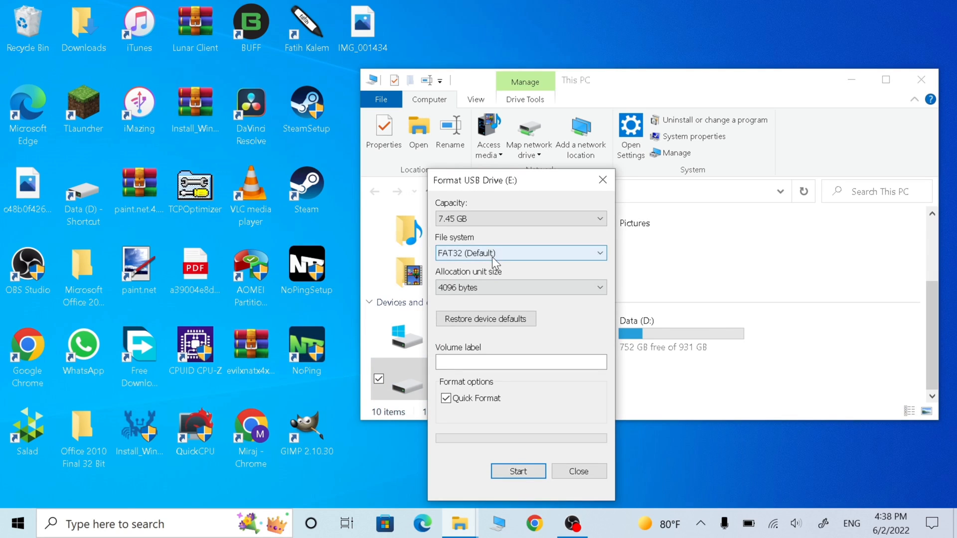
click(597, 252)
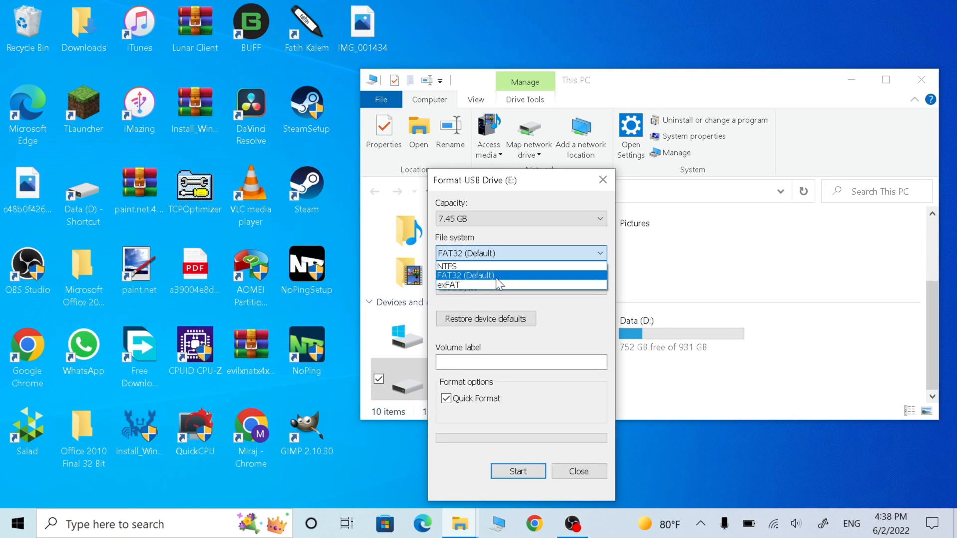
click(465, 275)
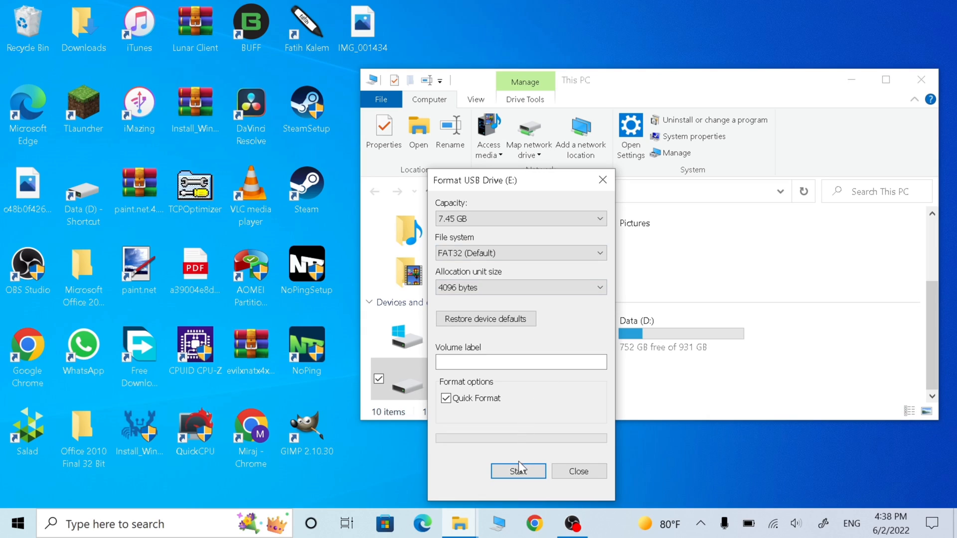
- Run the quick format, confirm erasing all data, and close the completed format dialog
click(517, 471)
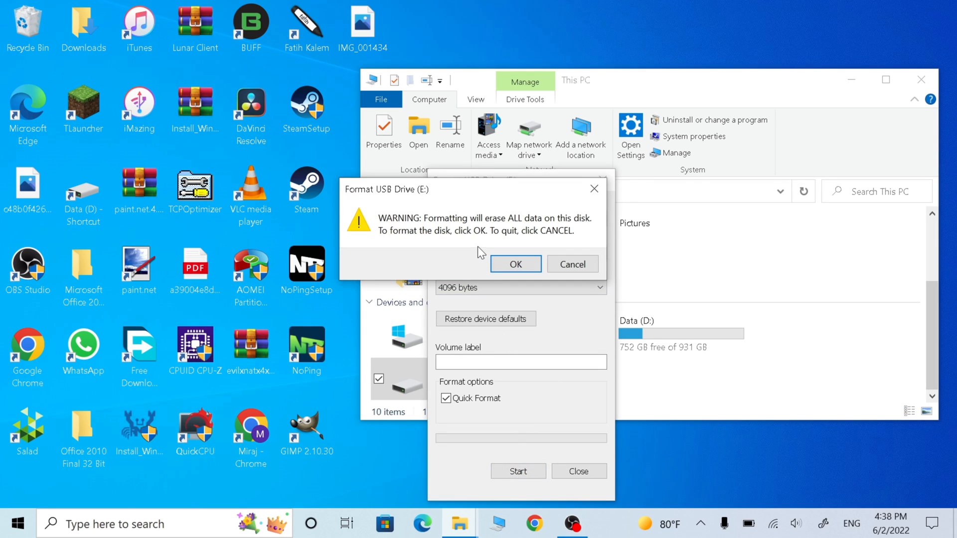
click(514, 264)
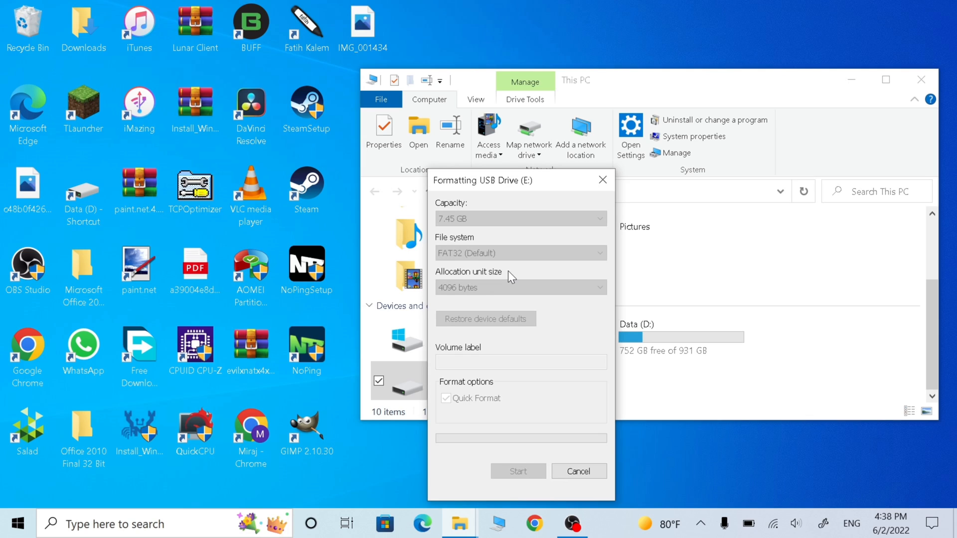
click(517, 471)
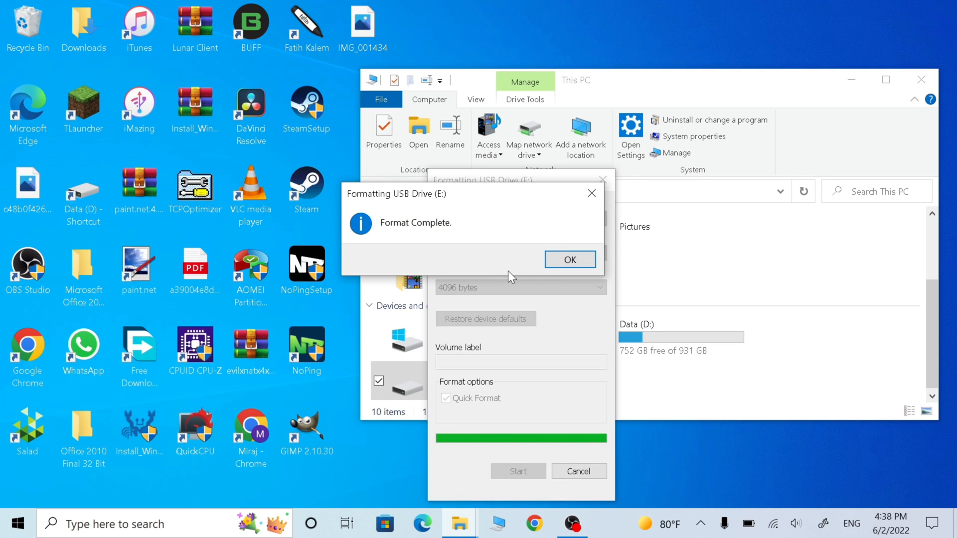
click(569, 259)
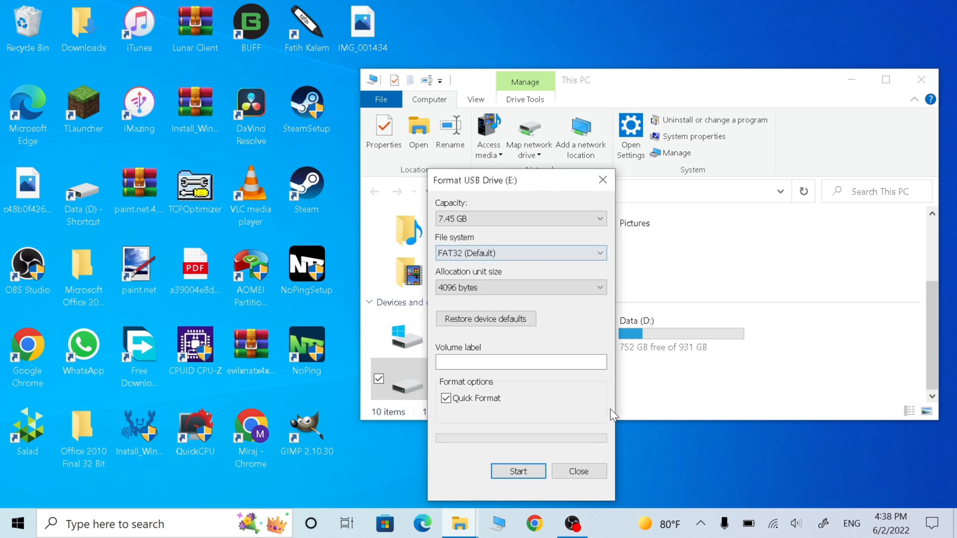
click(576, 470)
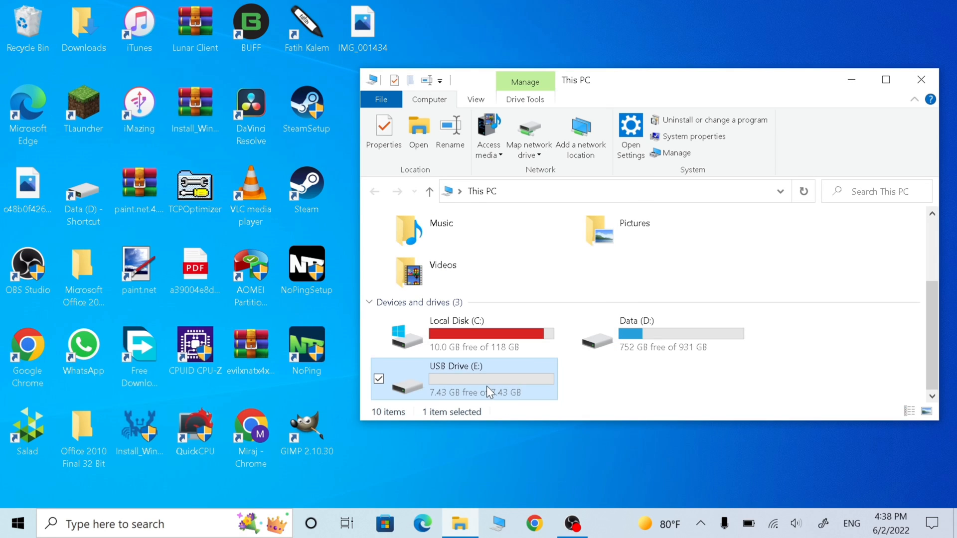
- On the USB drive create a PS3 folder containing an UPDATE folder, and go into UPDATE
double_click(454, 379)
text(PS)
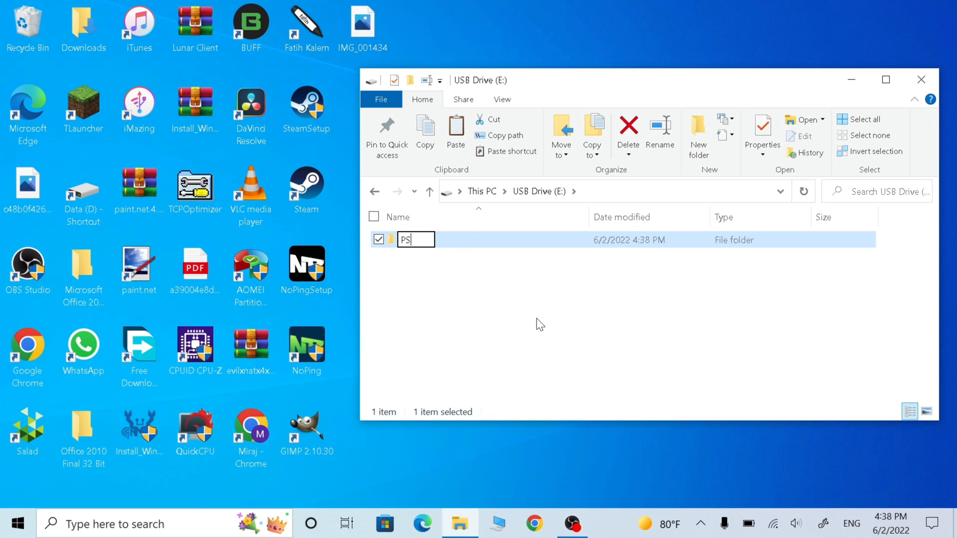
text(3)
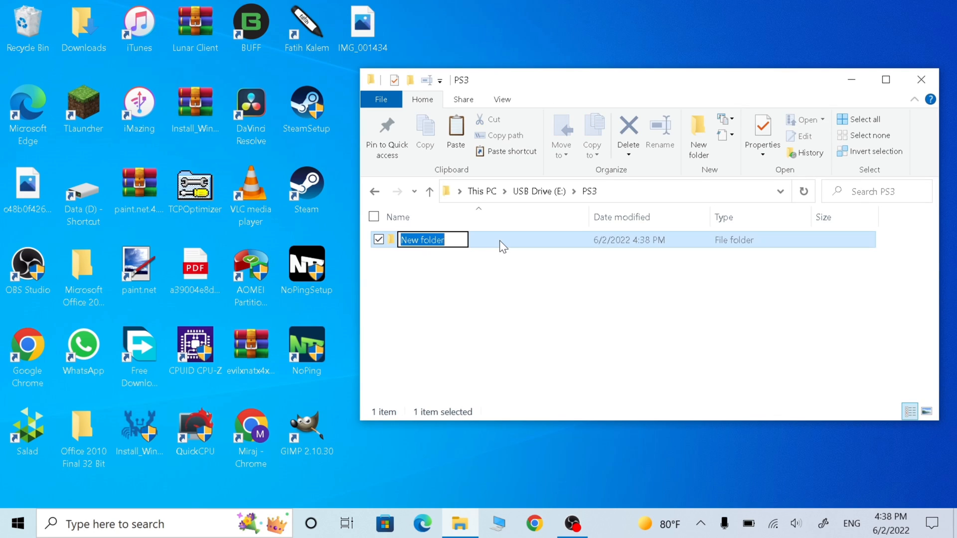
text(UP)
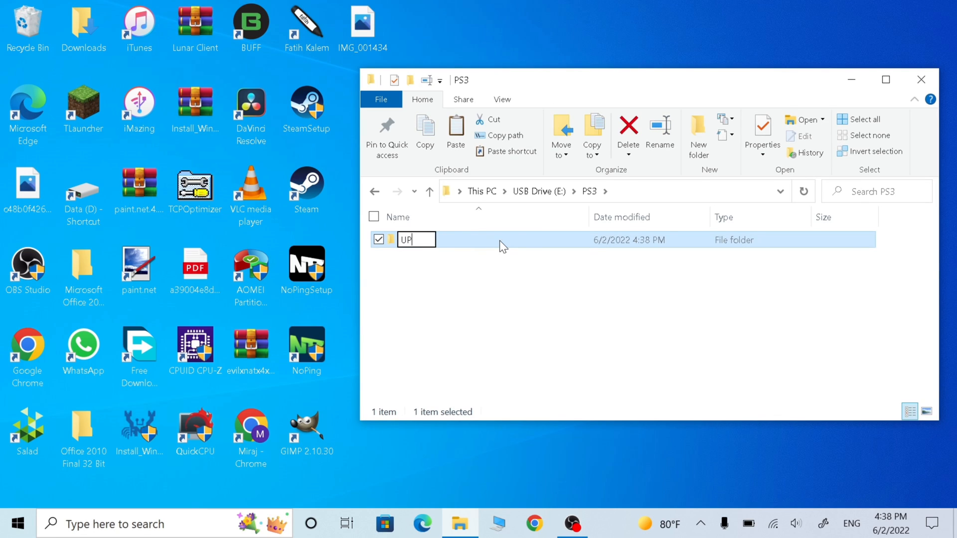
text(DATE)
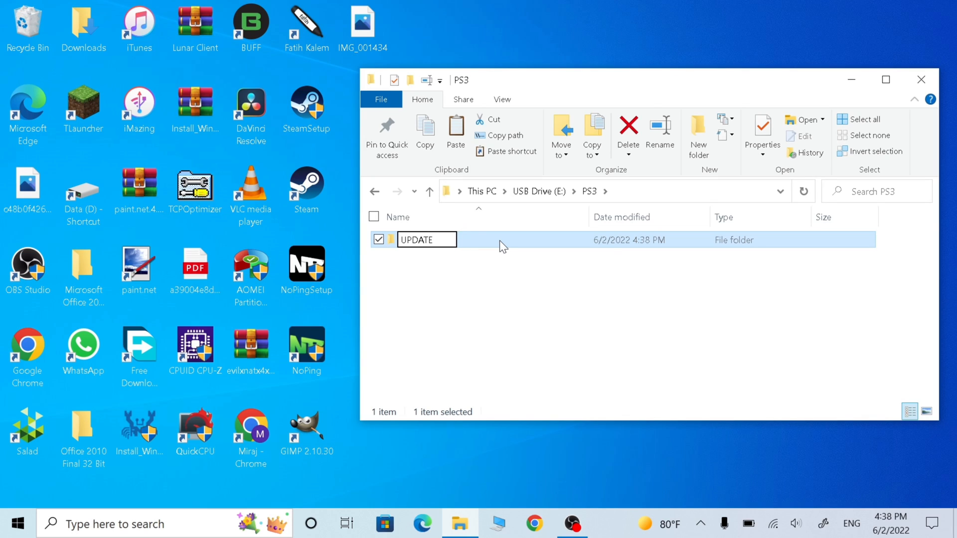
double_click(416, 240)
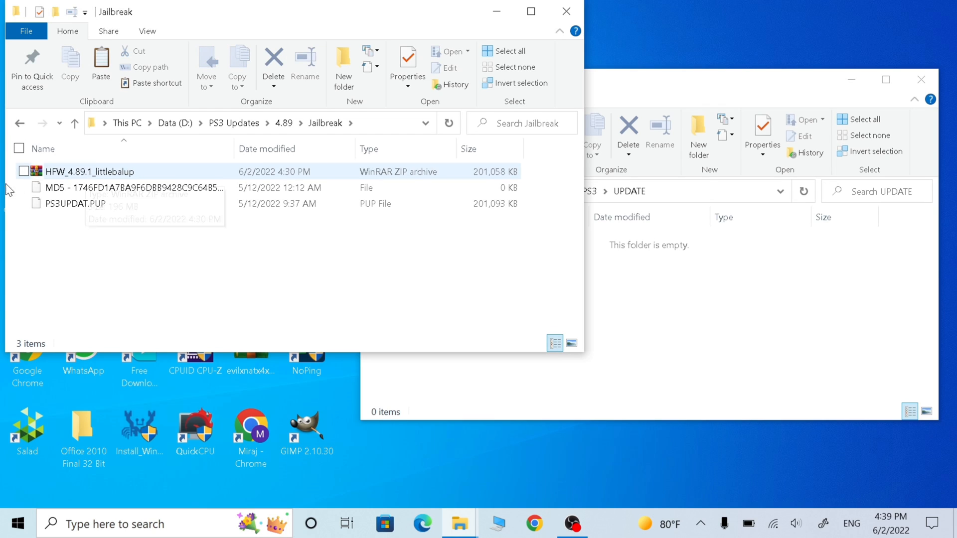
- Extract Here on HFW_4.89.1_littlebalup.zip, keeping the existing PS3UPDAT.PUP and dismissing the no-files message
right_click(88, 172)
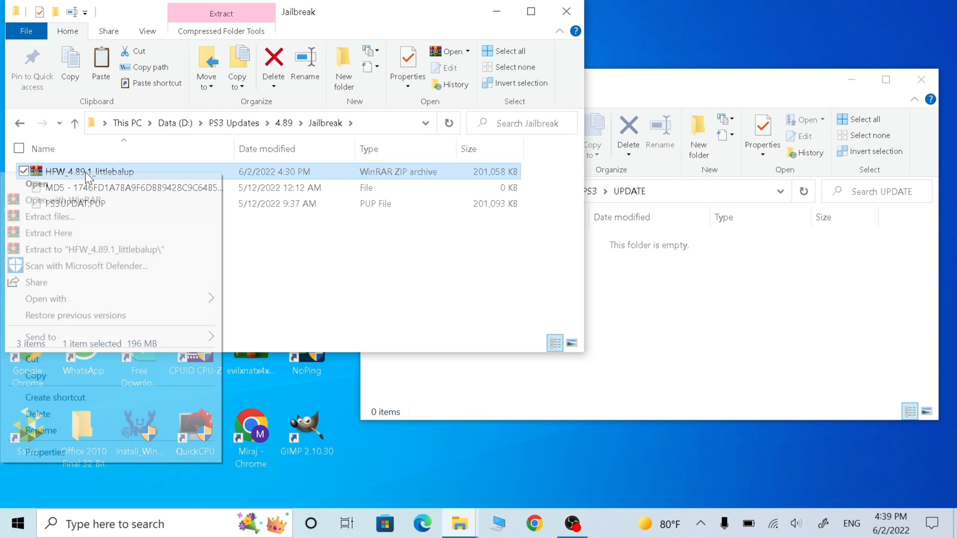
click(48, 232)
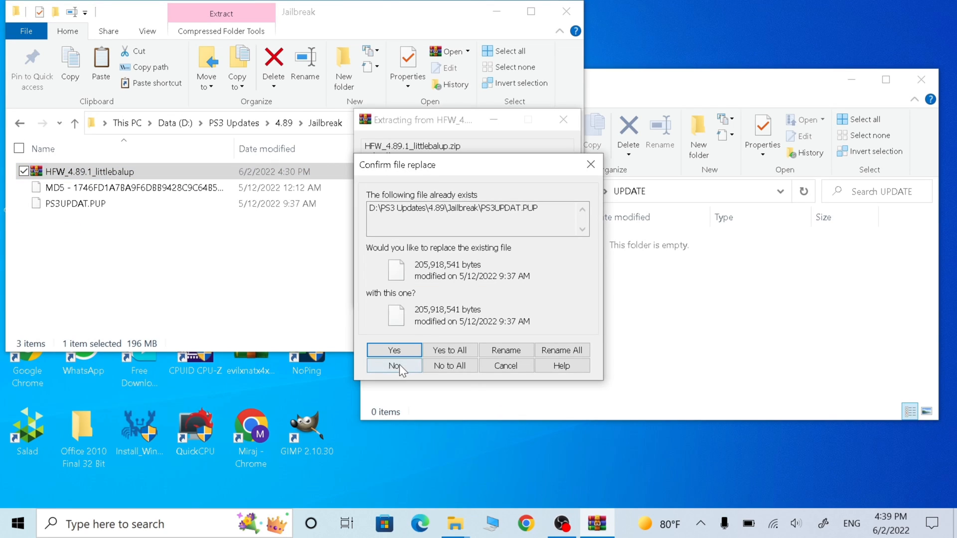
click(394, 365)
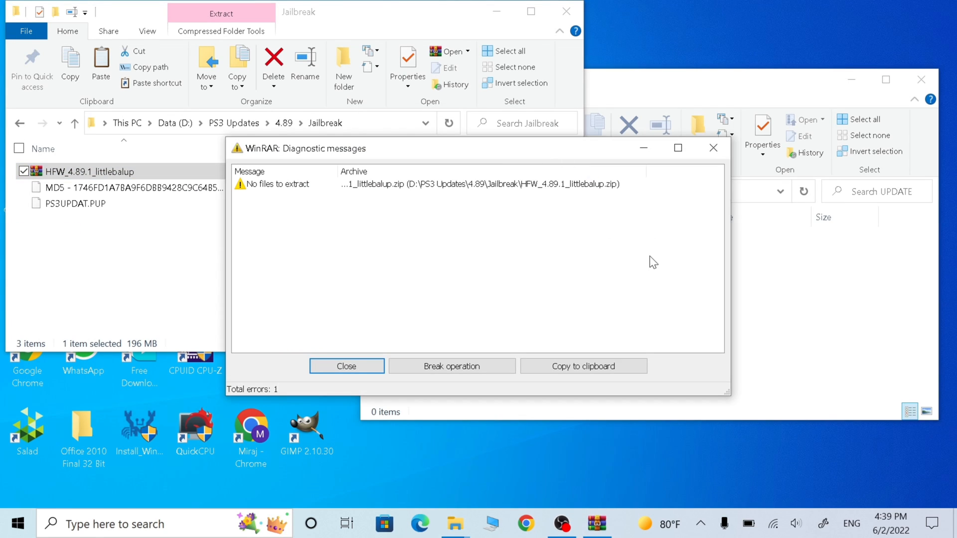
click(345, 365)
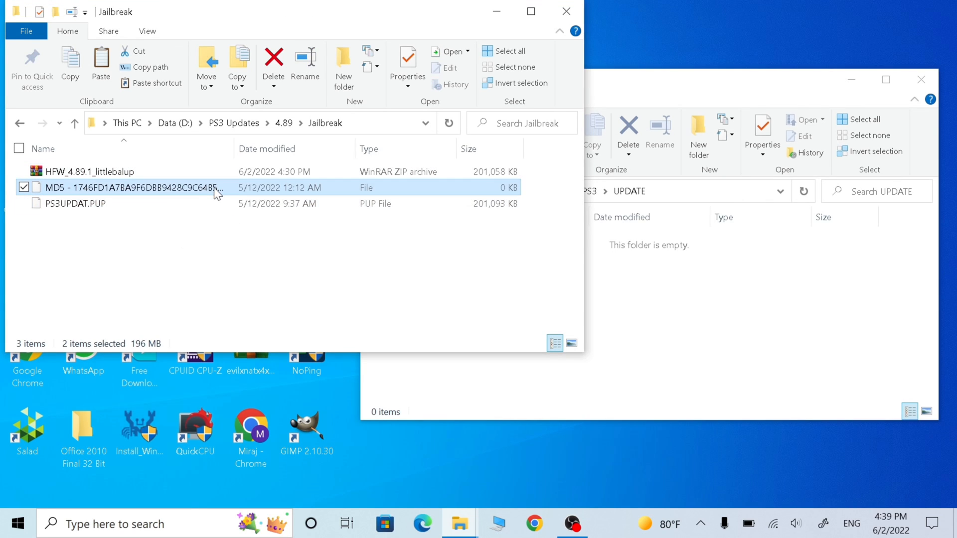
- Copy PS3UPDAT.PUP from the Jailbreak folder into the USB's empty UPDATE folder
click(76, 204)
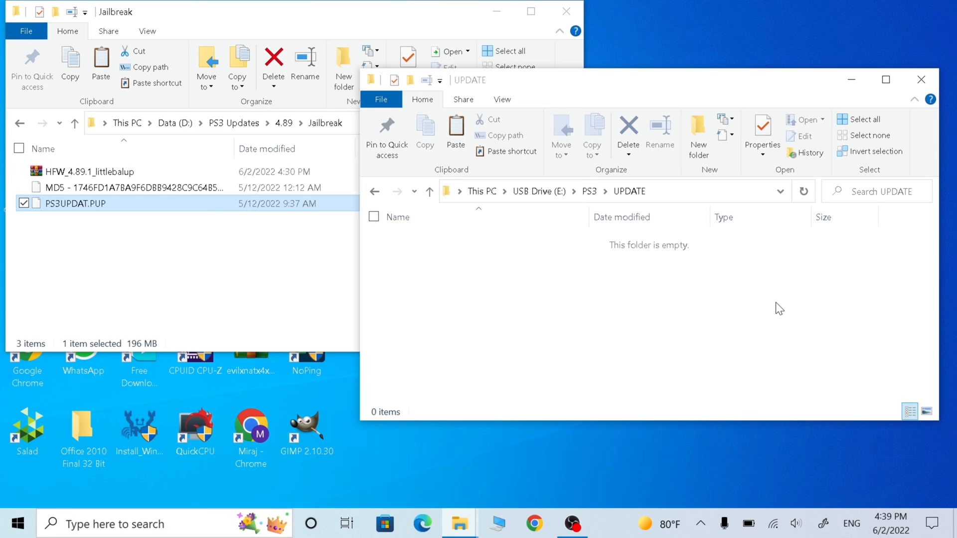
mouse_move(655, 320)
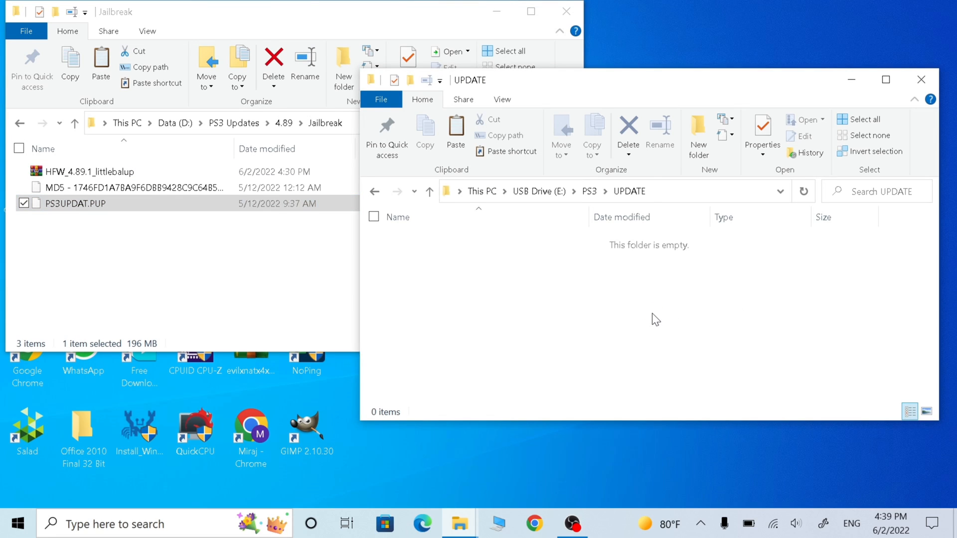
click(455, 129)
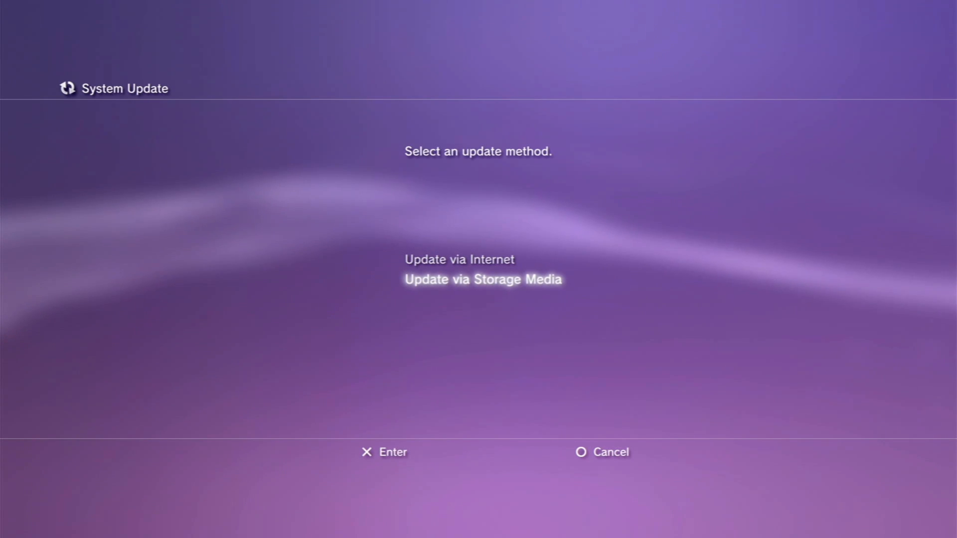
- Choose Update via Storage Media, agree to reinstall the same 4.89.1 HFW version, and continue the installation
click(482, 279)
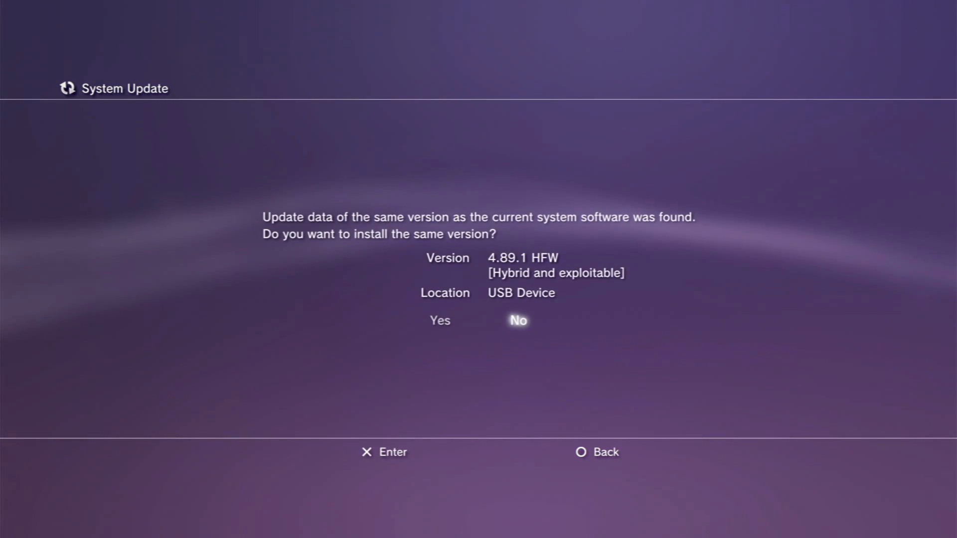
key(Left)
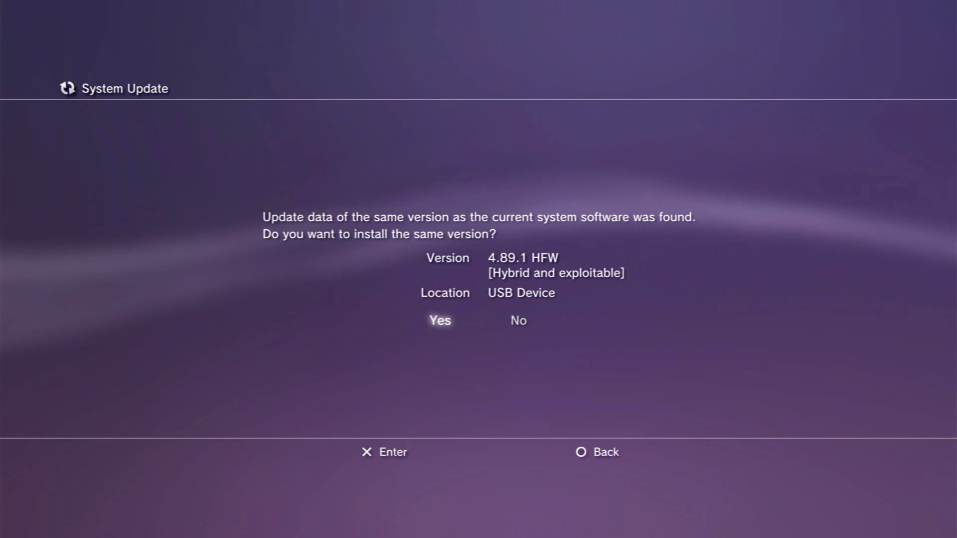
click(439, 319)
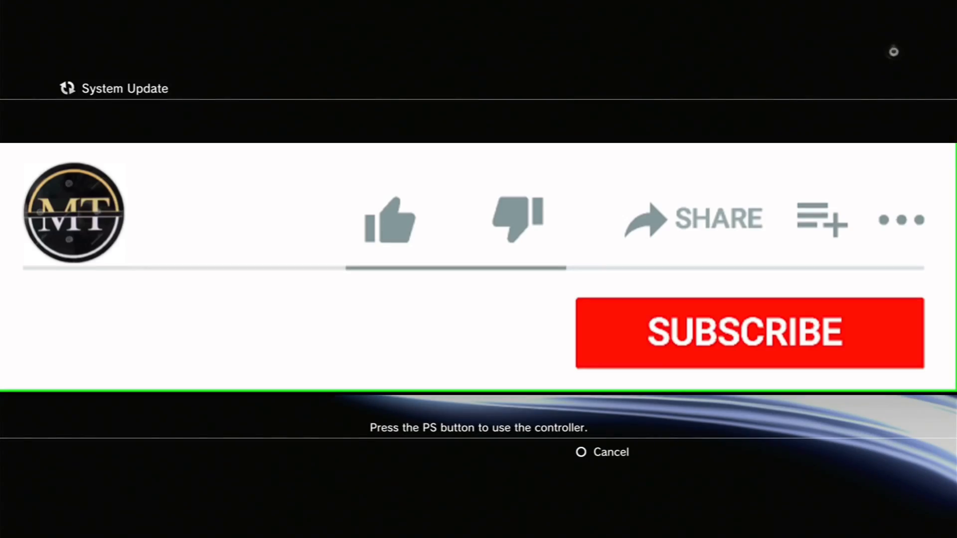
click(385, 219)
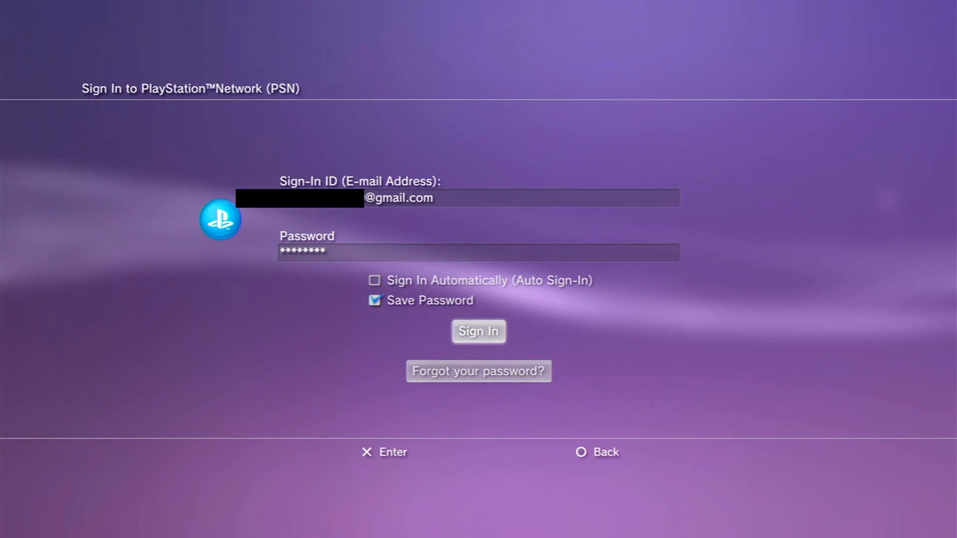
- Sign in to PSN with the saved credentials, run System Activation, and acknowledge that activation completed
click(478, 331)
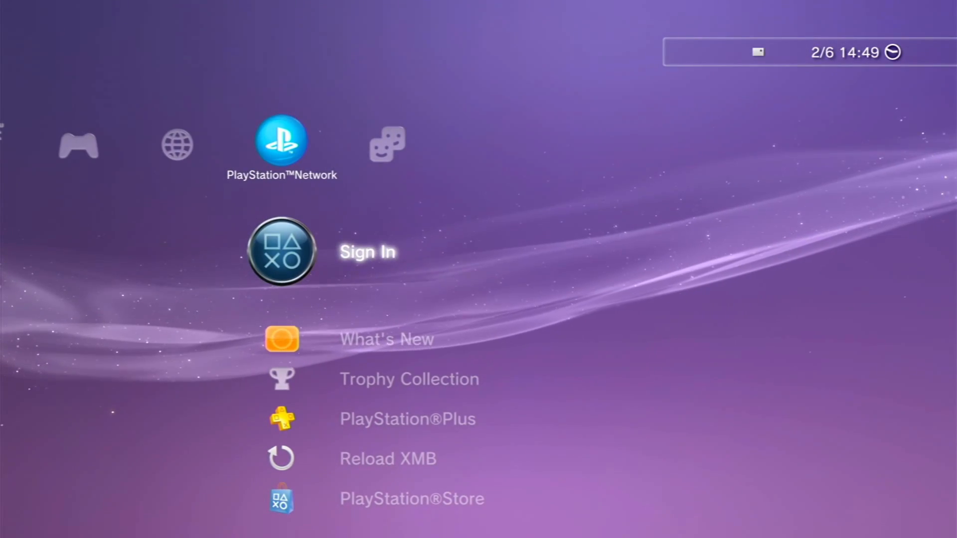
scroll(left, 3)
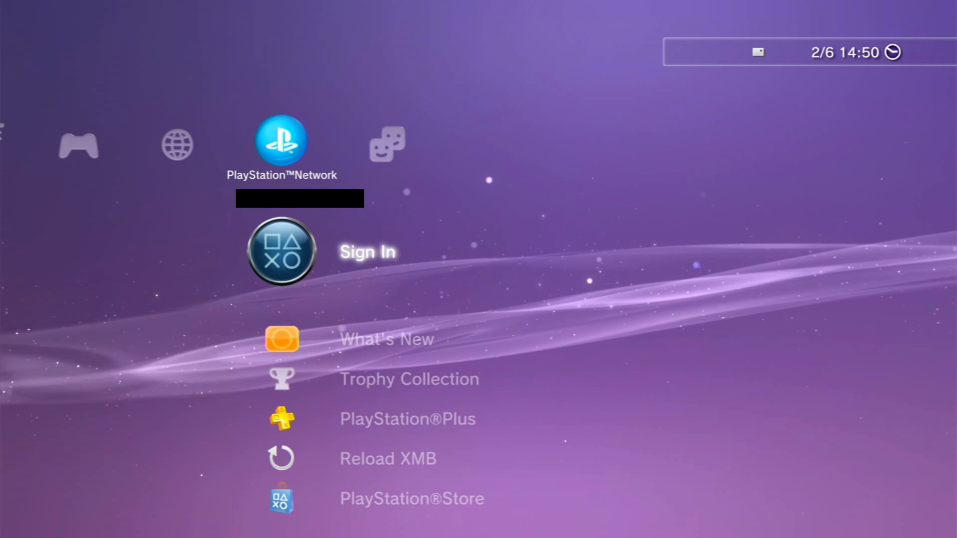
click(281, 251)
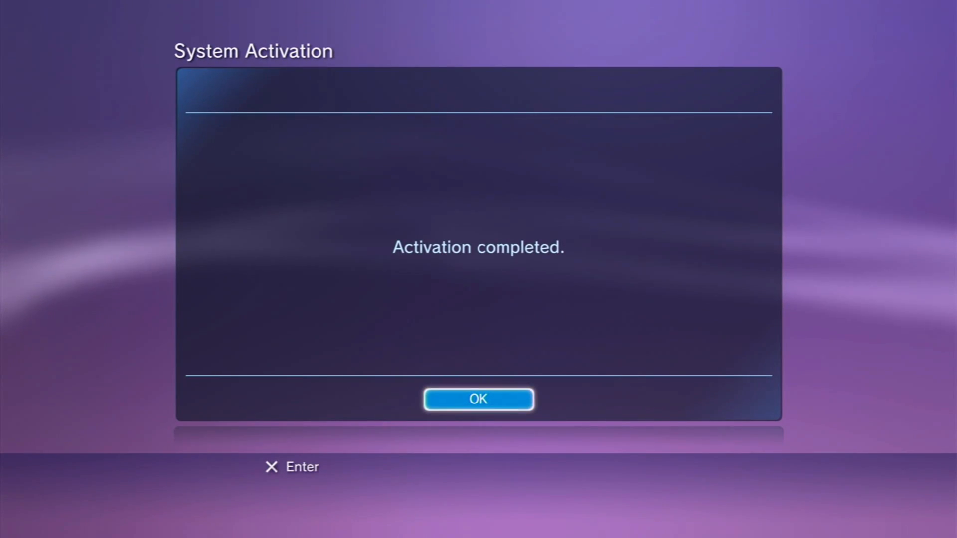
click(478, 399)
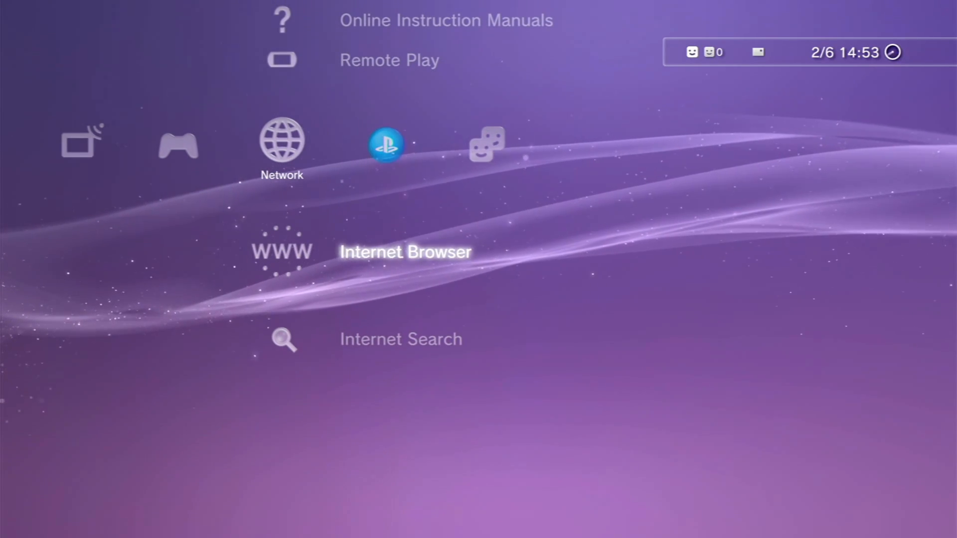
- Launch the Internet Browser and, under Tools, delete all cookies and request deleting the search history
click(281, 251)
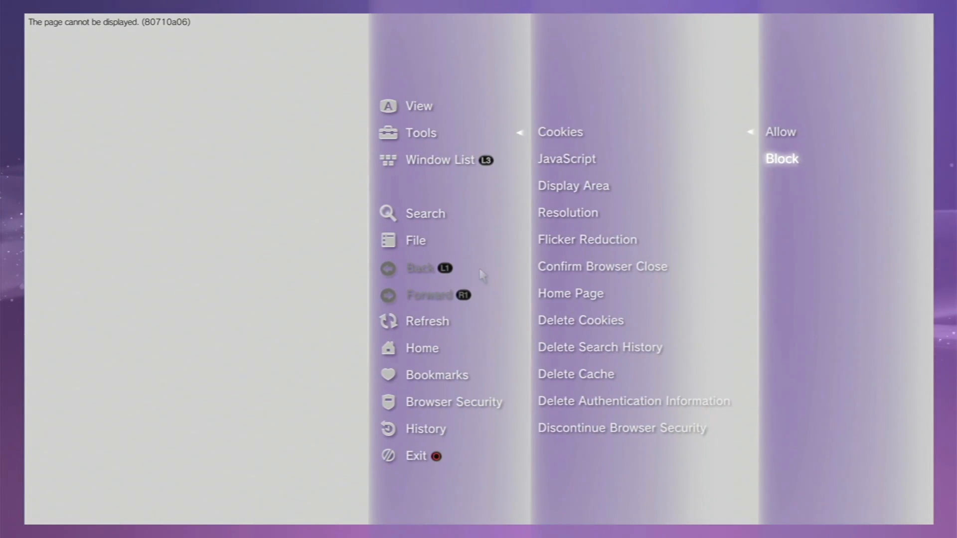
click(579, 319)
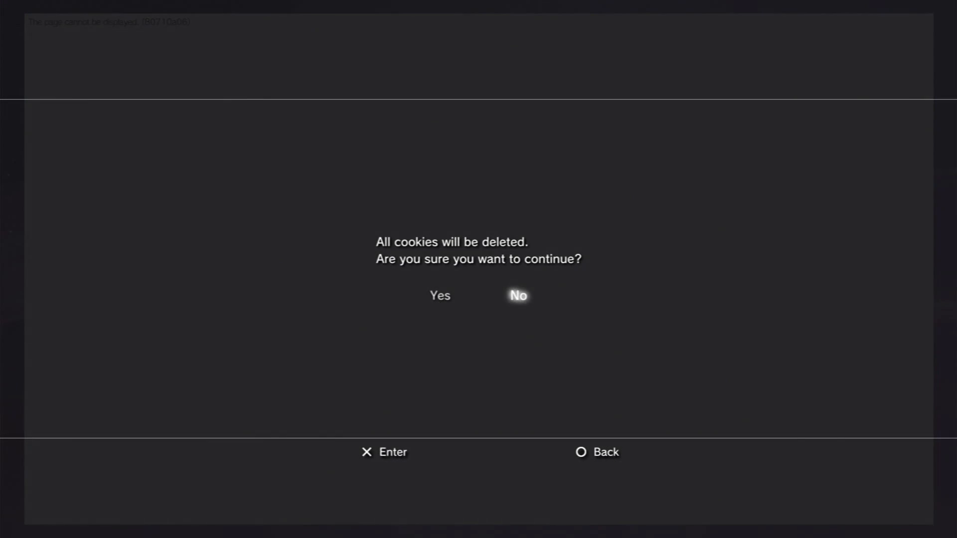
click(517, 294)
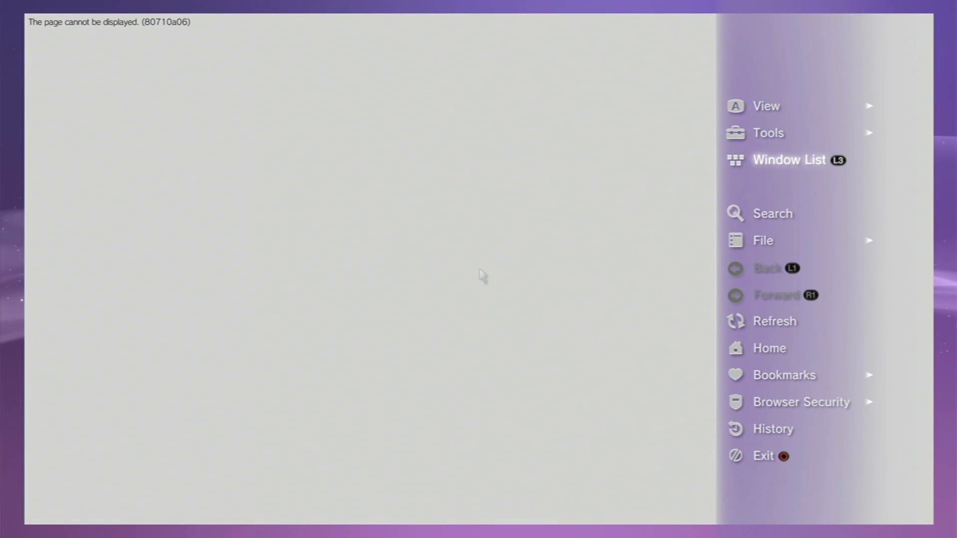
click(768, 133)
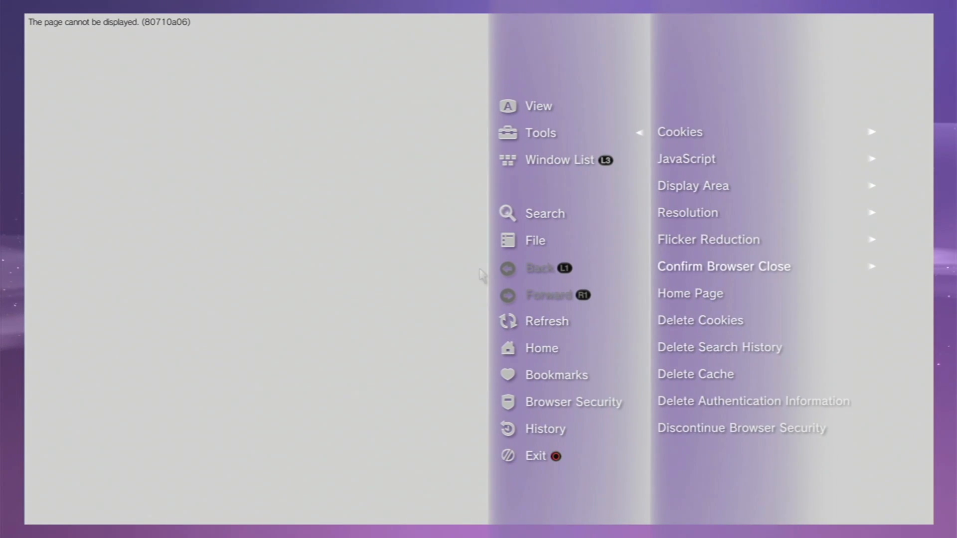
click(718, 347)
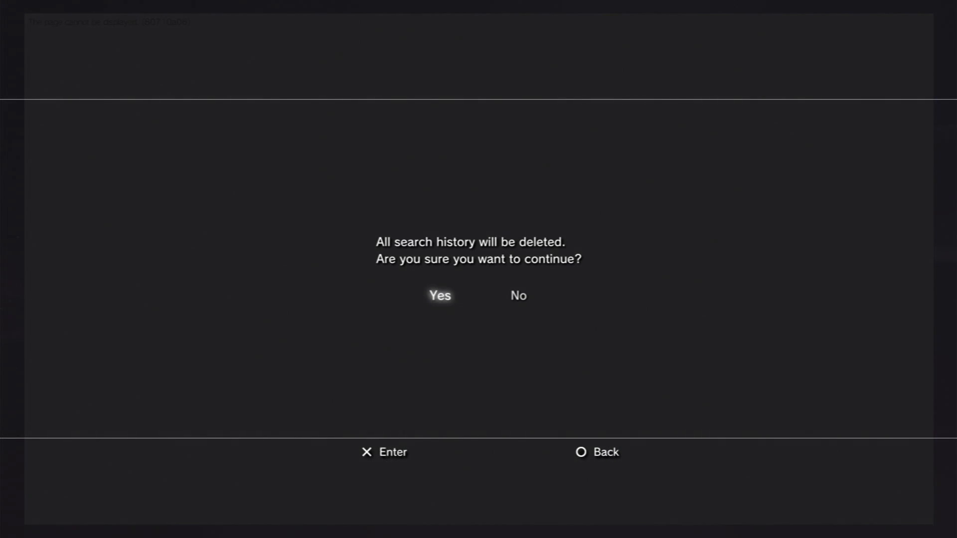
- Confirm deleting the search history, delete the cache, and leave the browser options
click(439, 295)
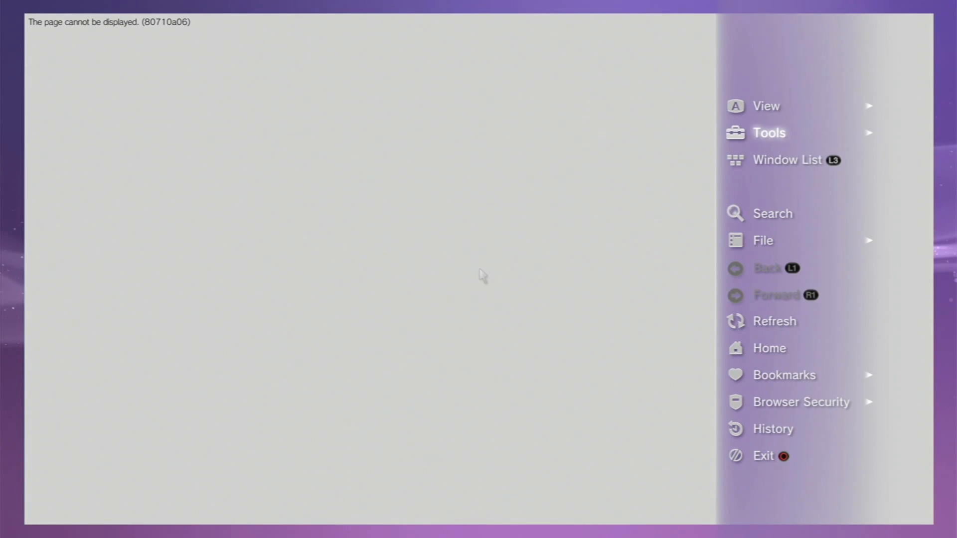
click(769, 133)
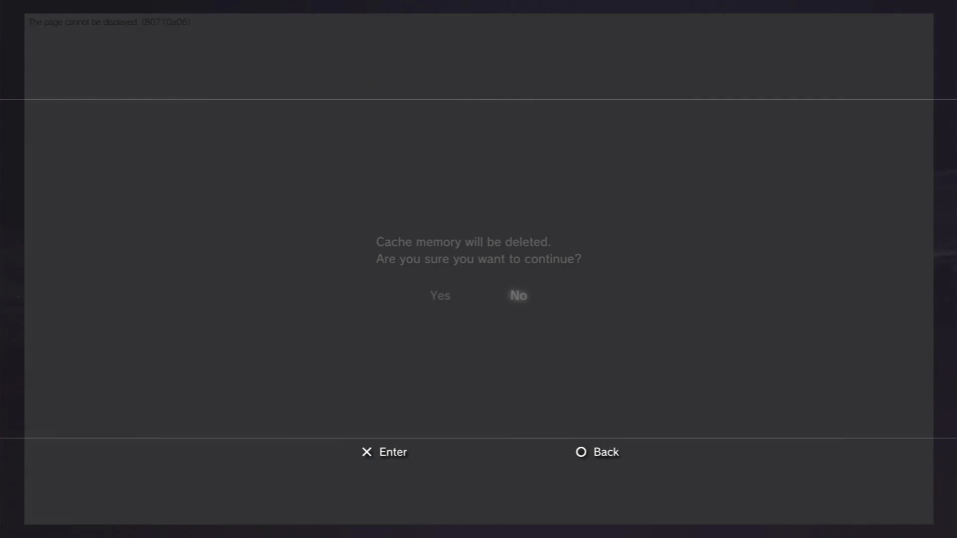
click(517, 295)
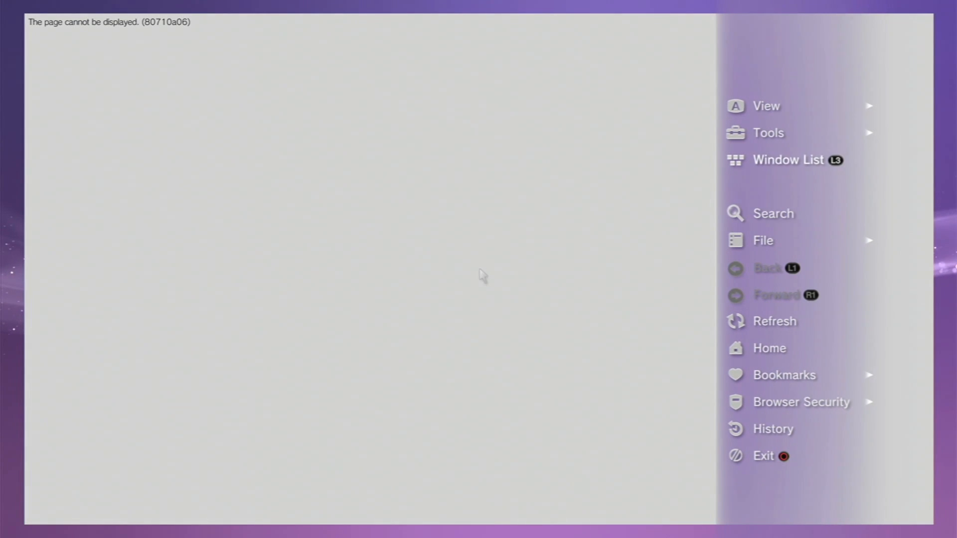
click(768, 133)
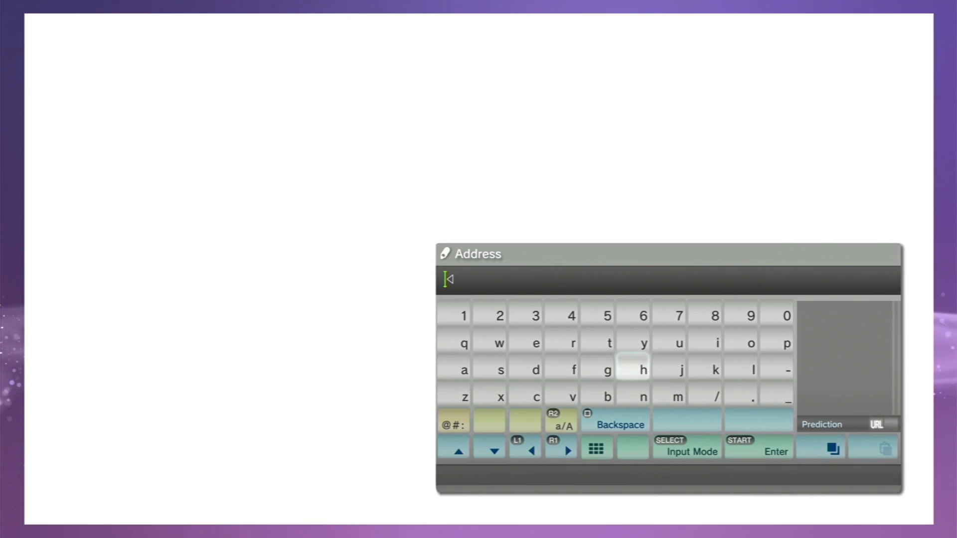
- Enter ps3xploit.com in the address bar, load the site, and go to PS3HEN > HEN Installer
click(786, 341)
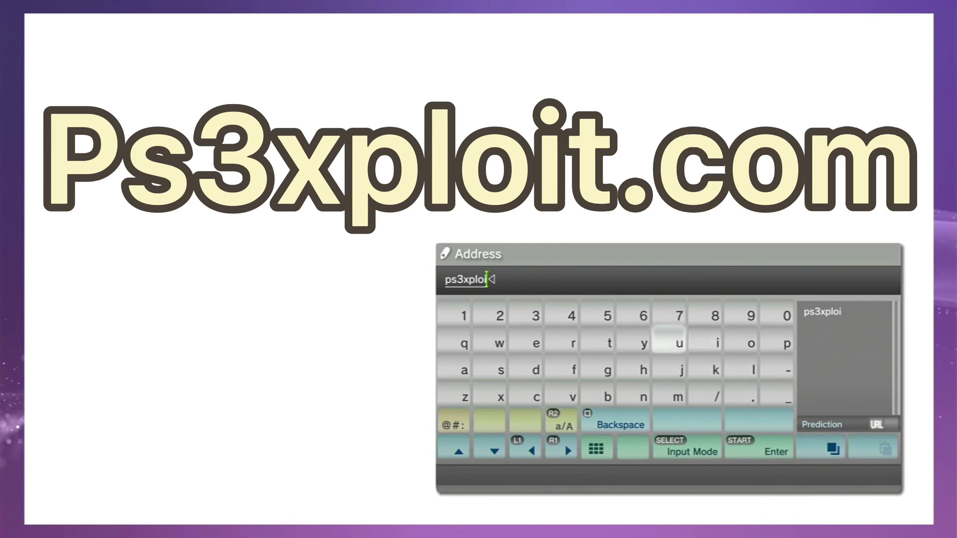
click(741, 396)
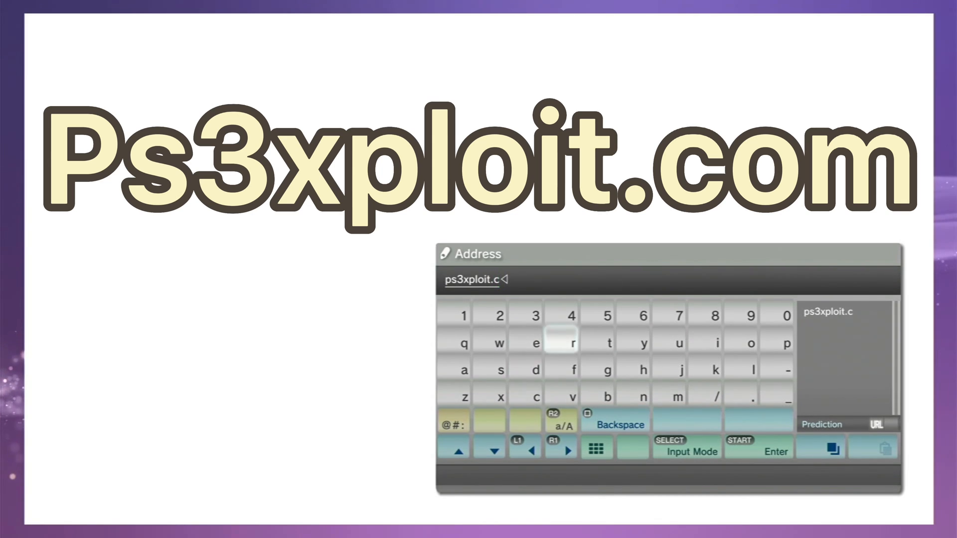
click(675, 396)
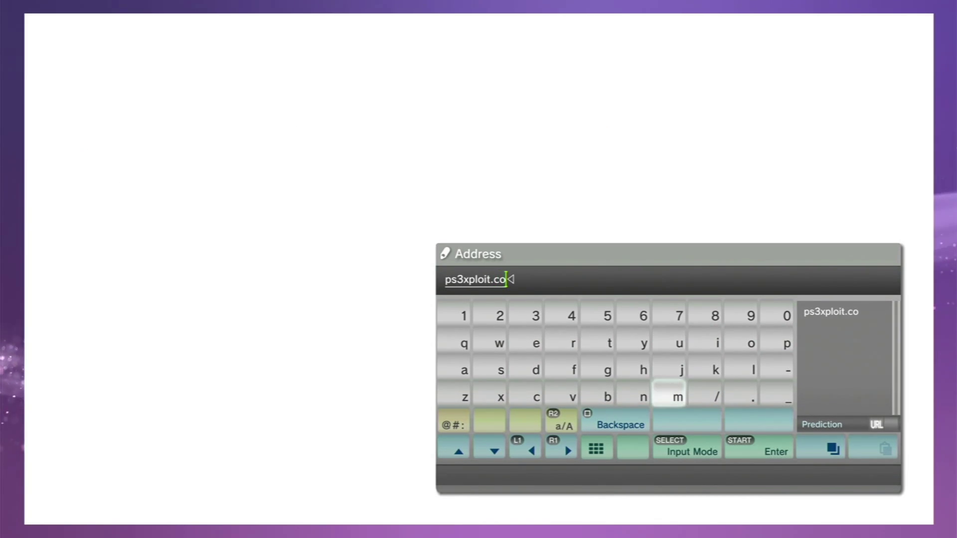
click(672, 395)
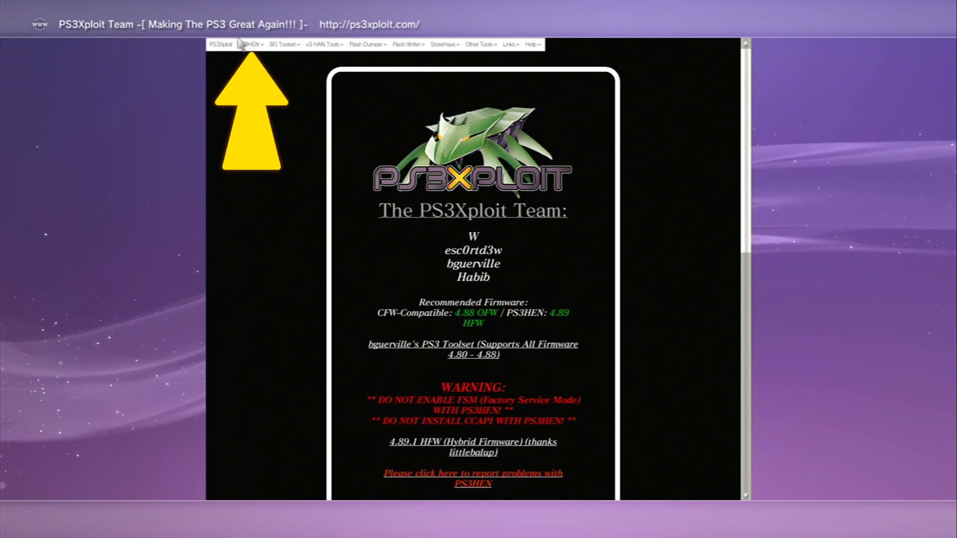
click(250, 44)
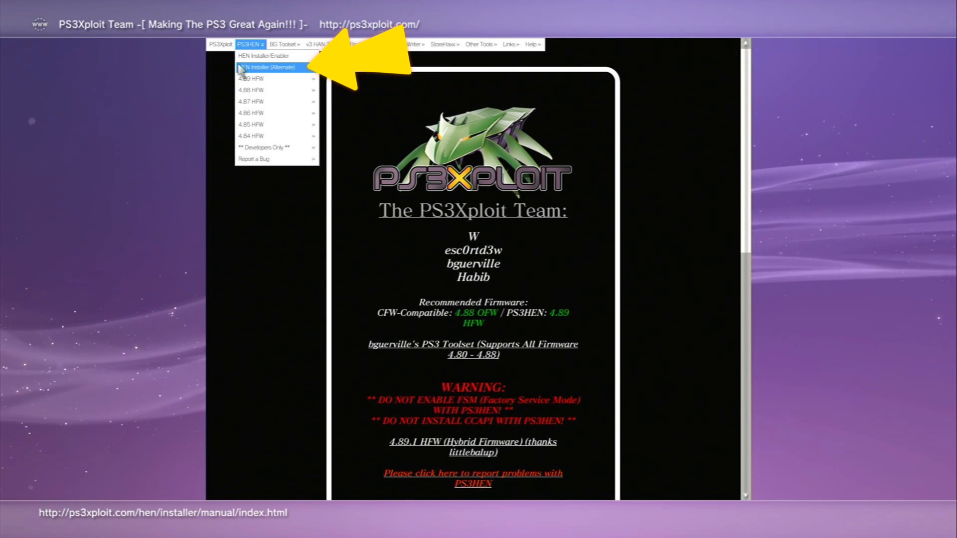
click(262, 66)
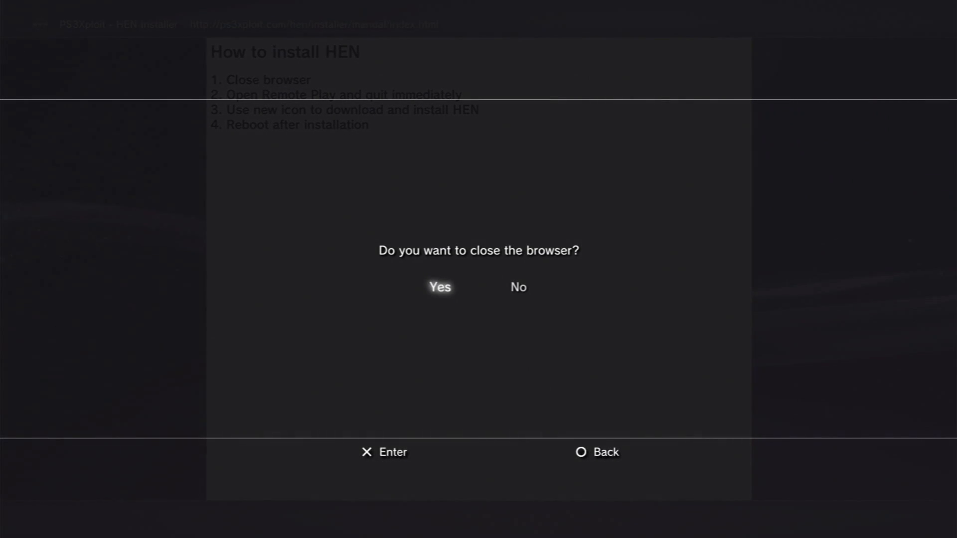
- Confirm closing the browser, launch Install HEN under Network, and agree to download the HEN software
click(438, 287)
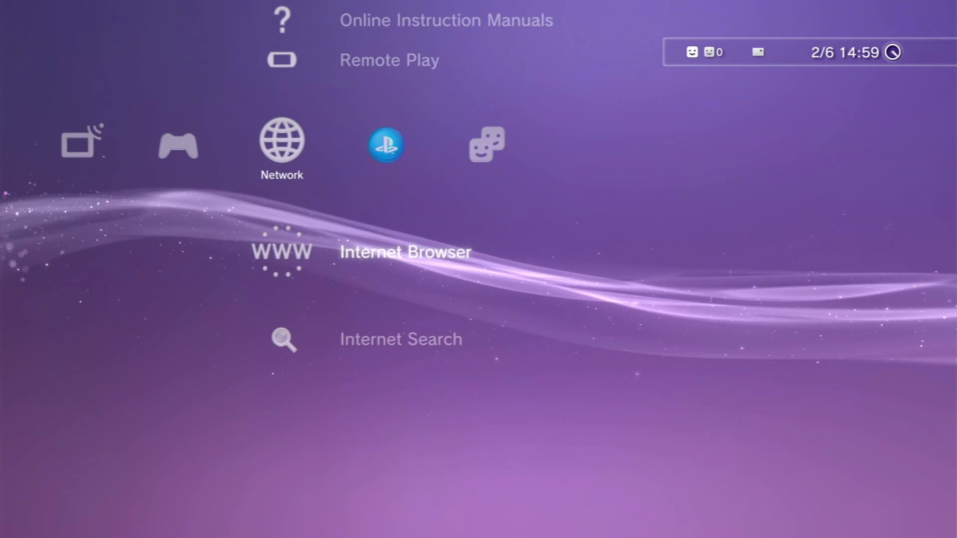
scroll(up, 3)
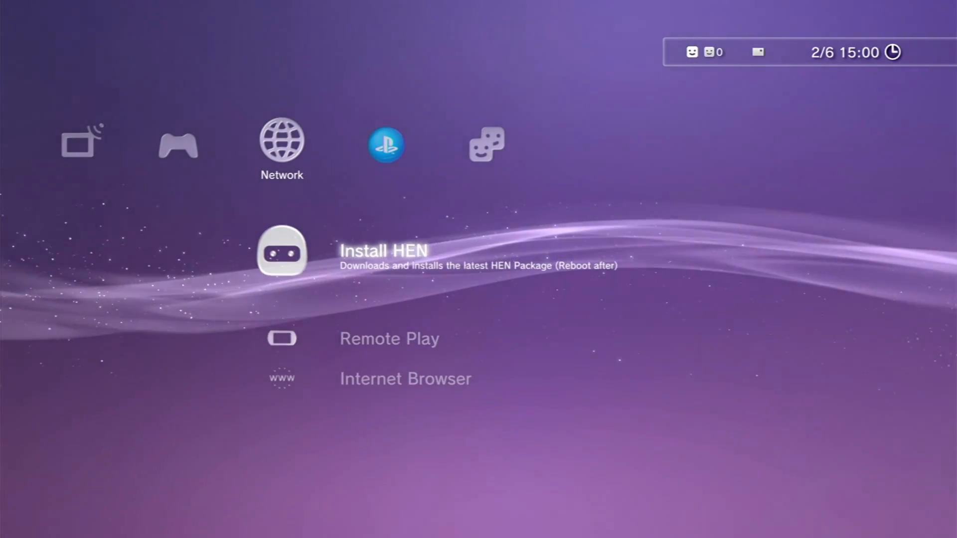
click(282, 251)
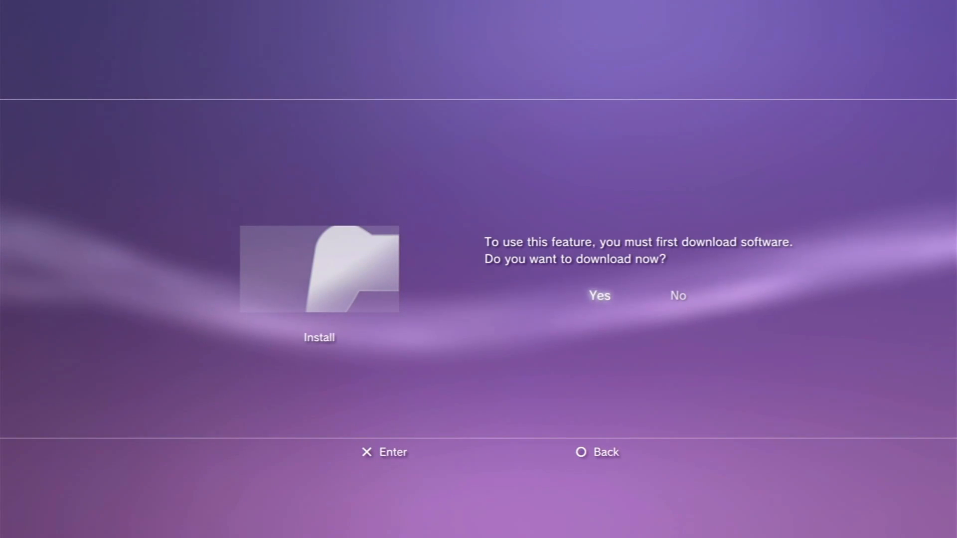
click(599, 295)
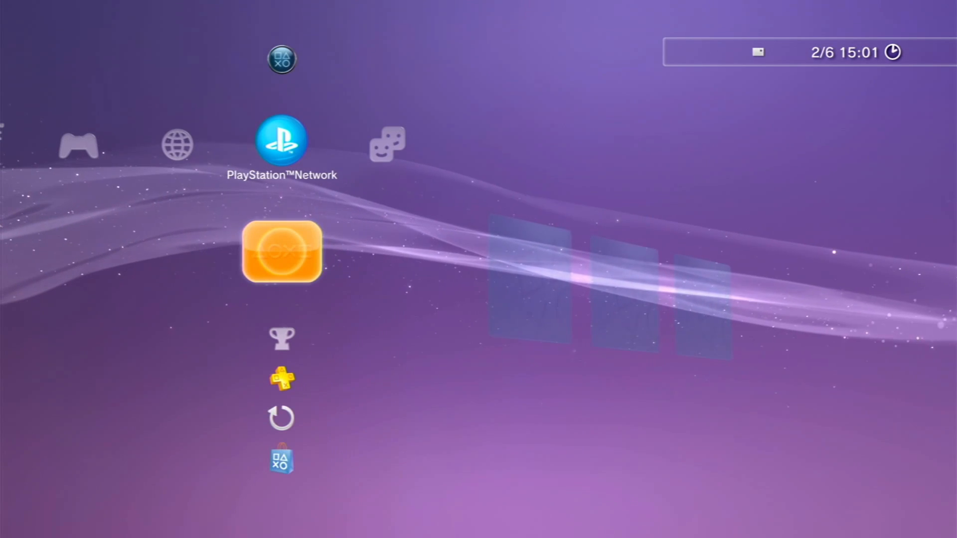
scroll(left, 3)
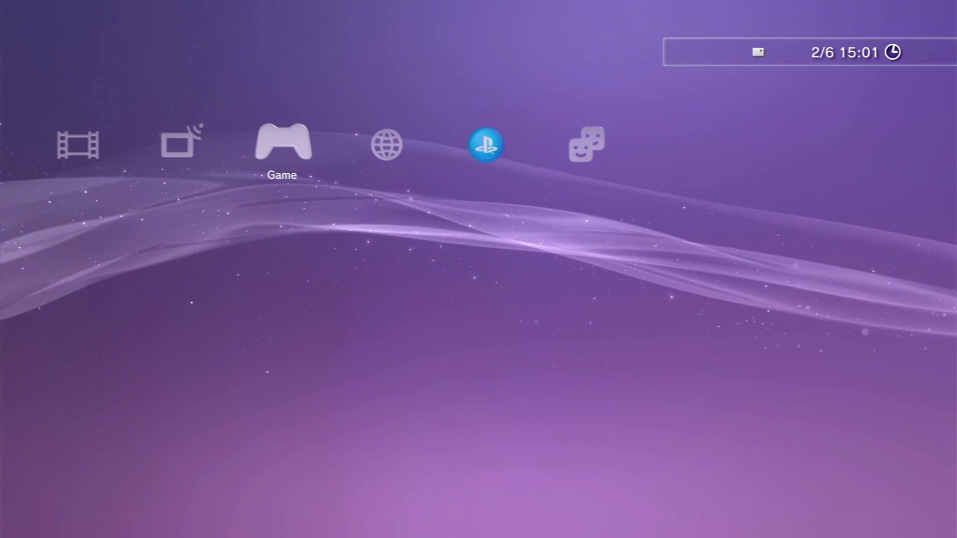